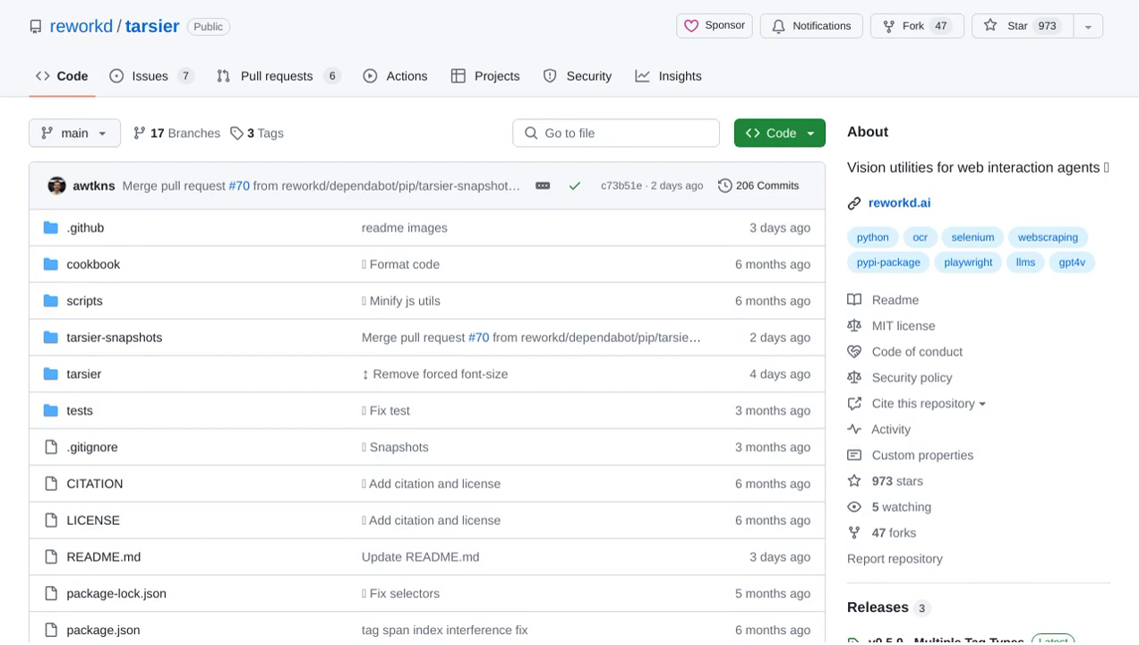
scroll("down", 3)
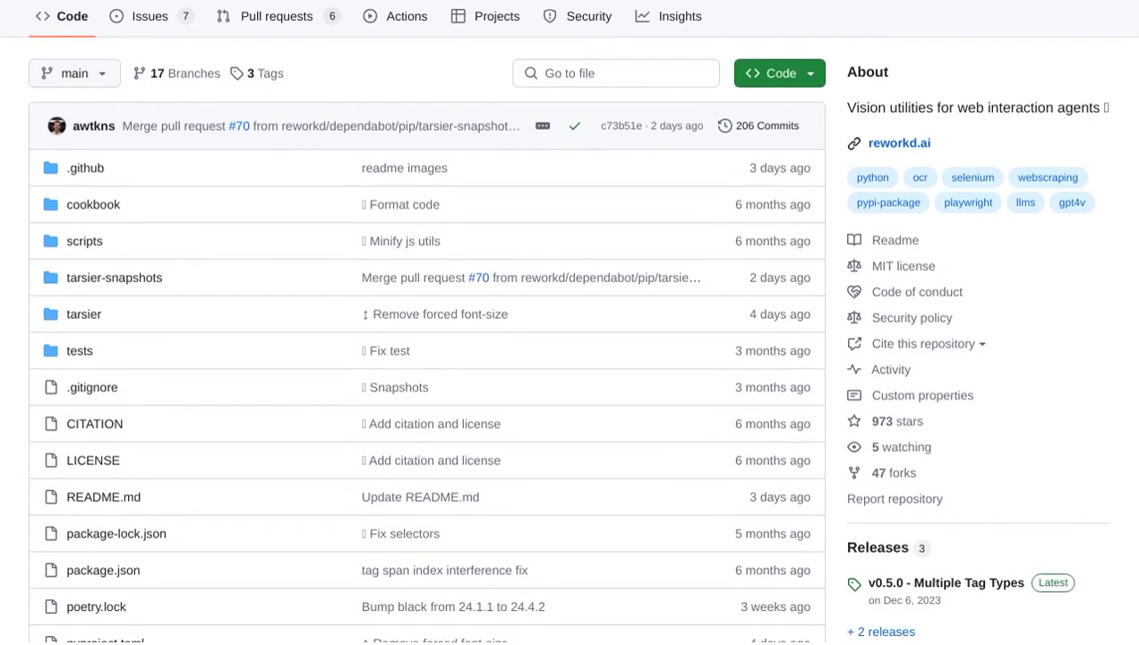
scroll("down", 3)
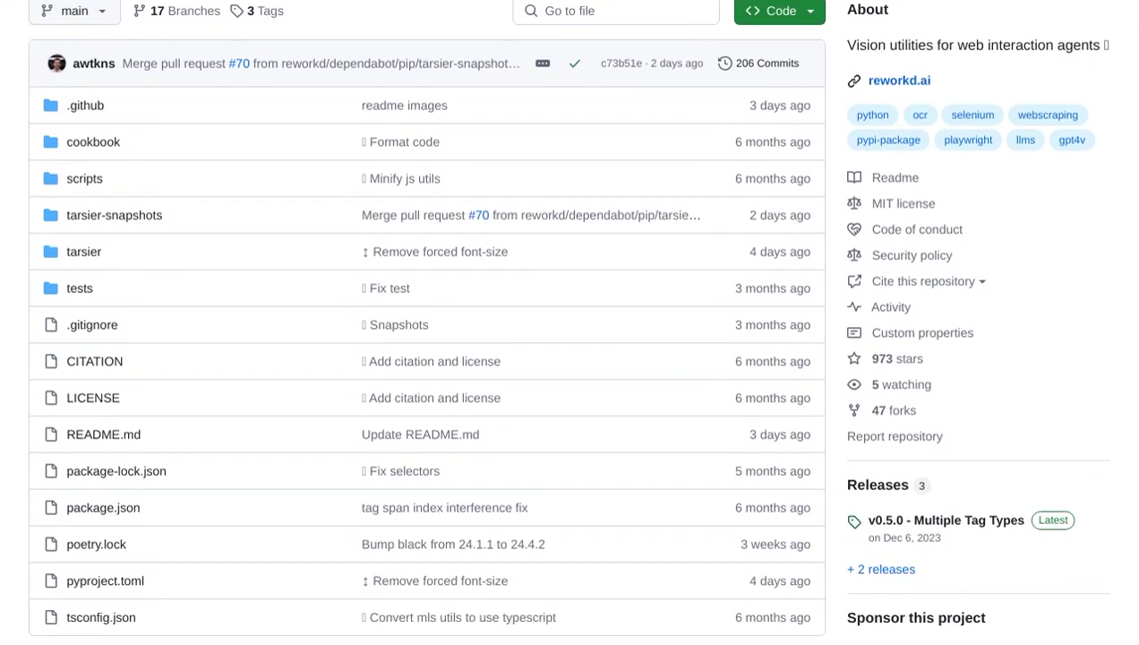
scroll("down", 3)
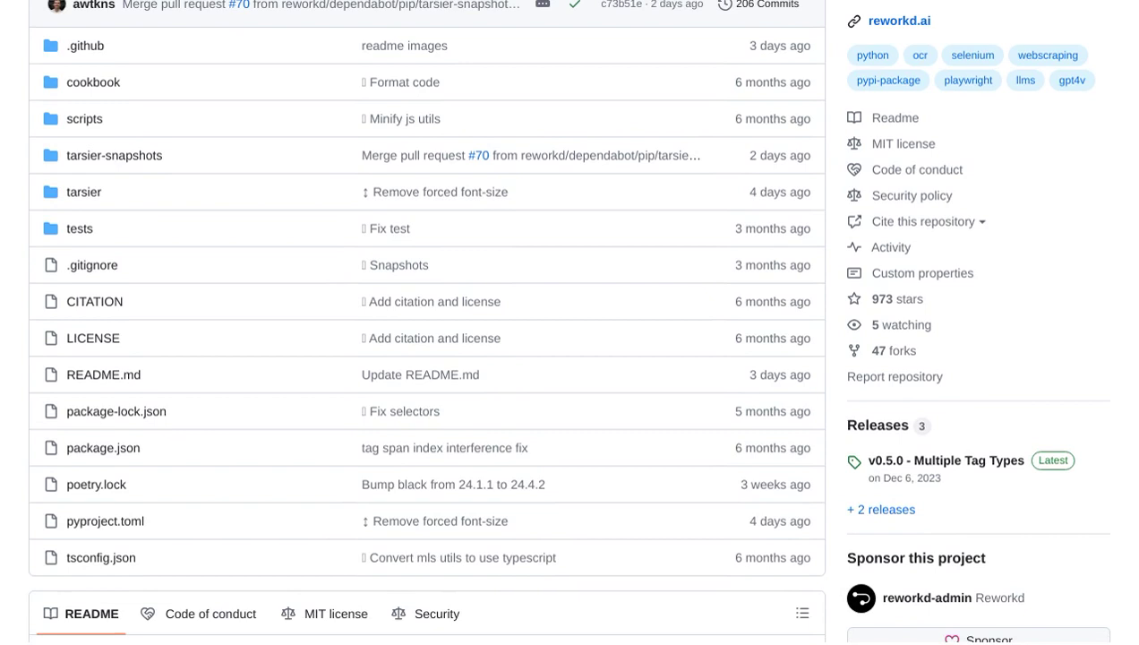
scroll("down", 3)
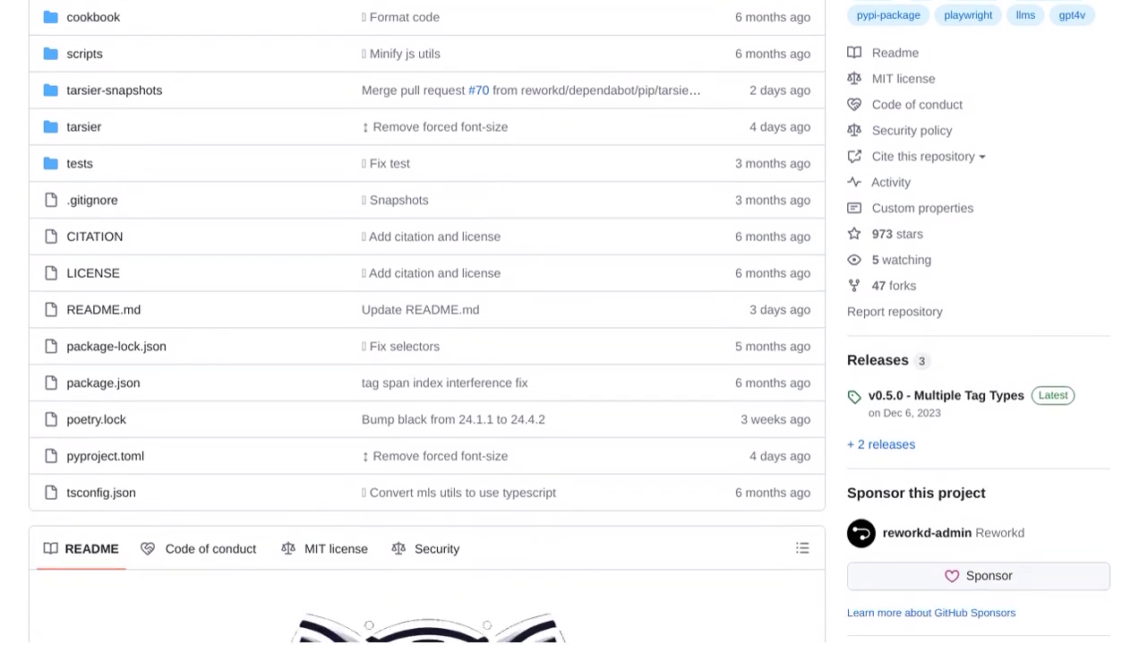
scroll("down", 3)
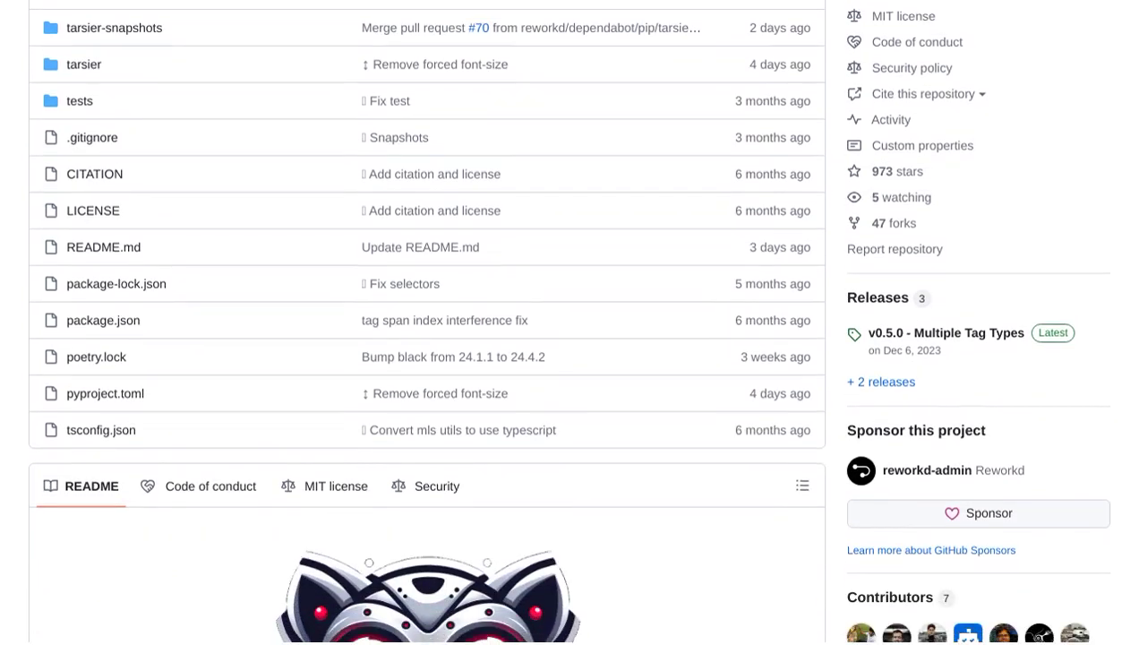
scroll("down", 3)
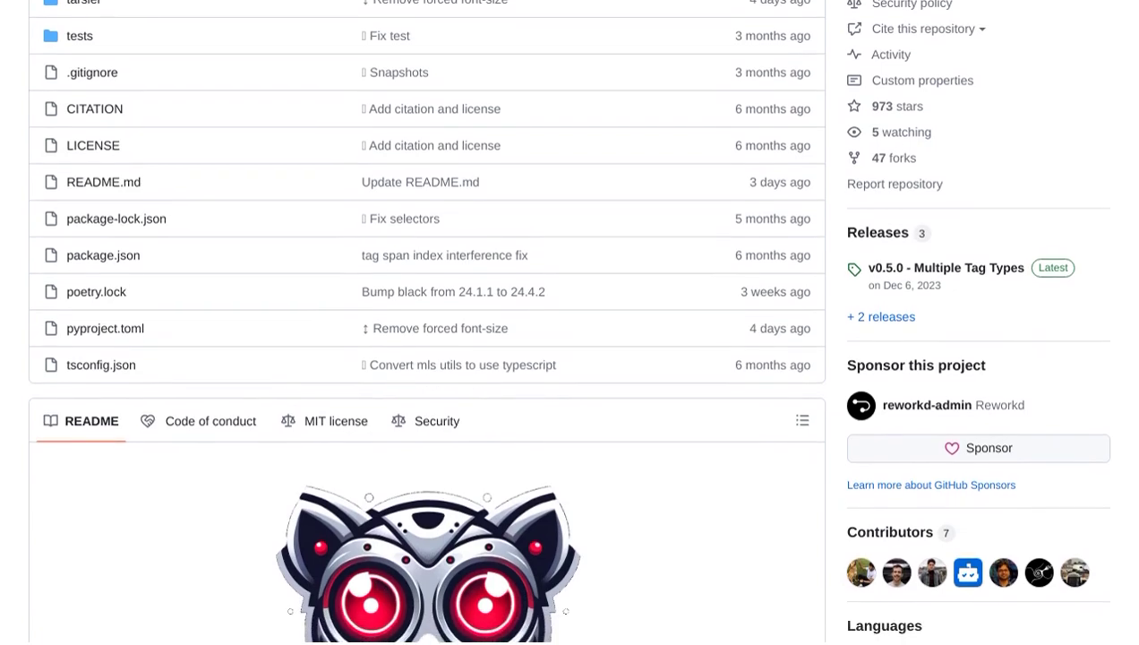
scroll("down", 3)
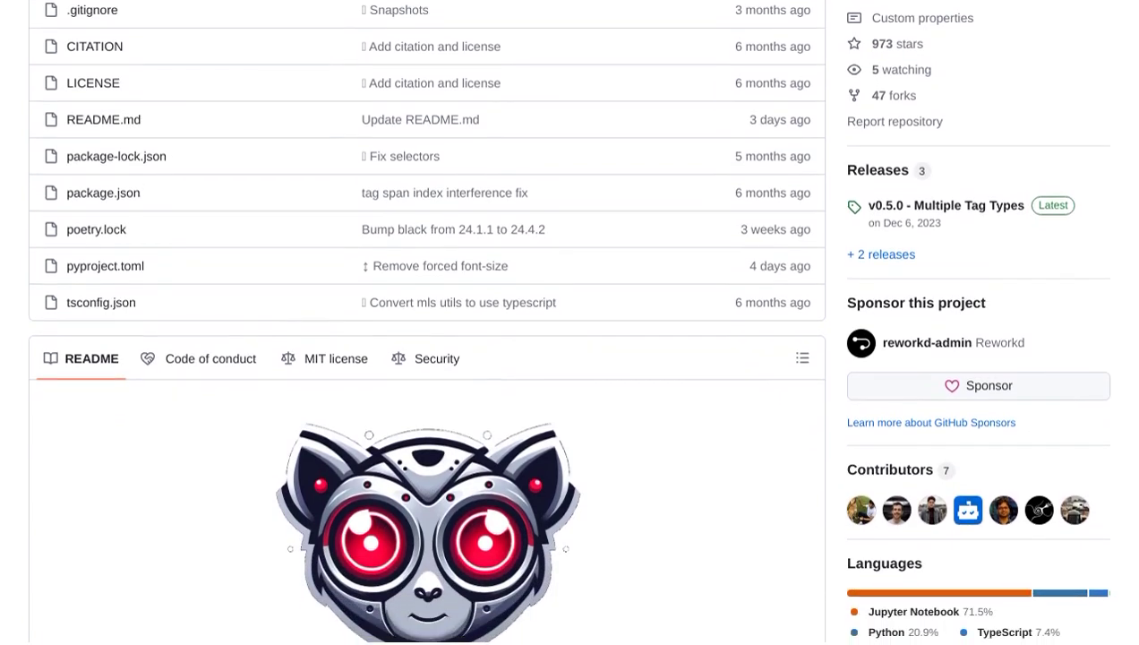
scroll("down", 3)
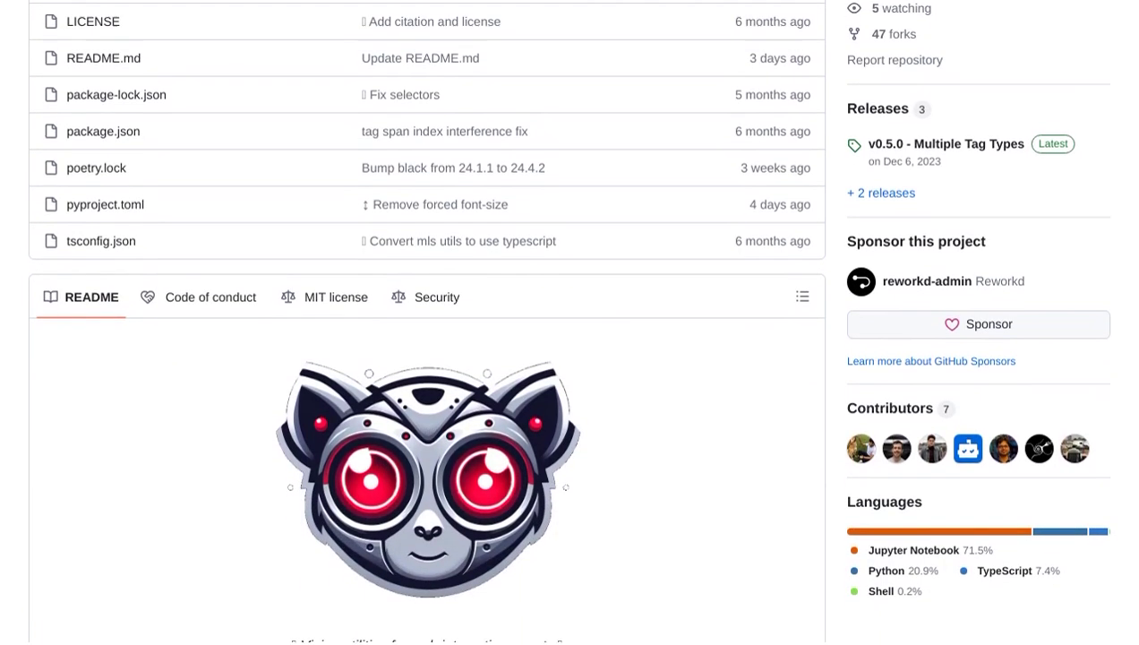
scroll("down", 3)
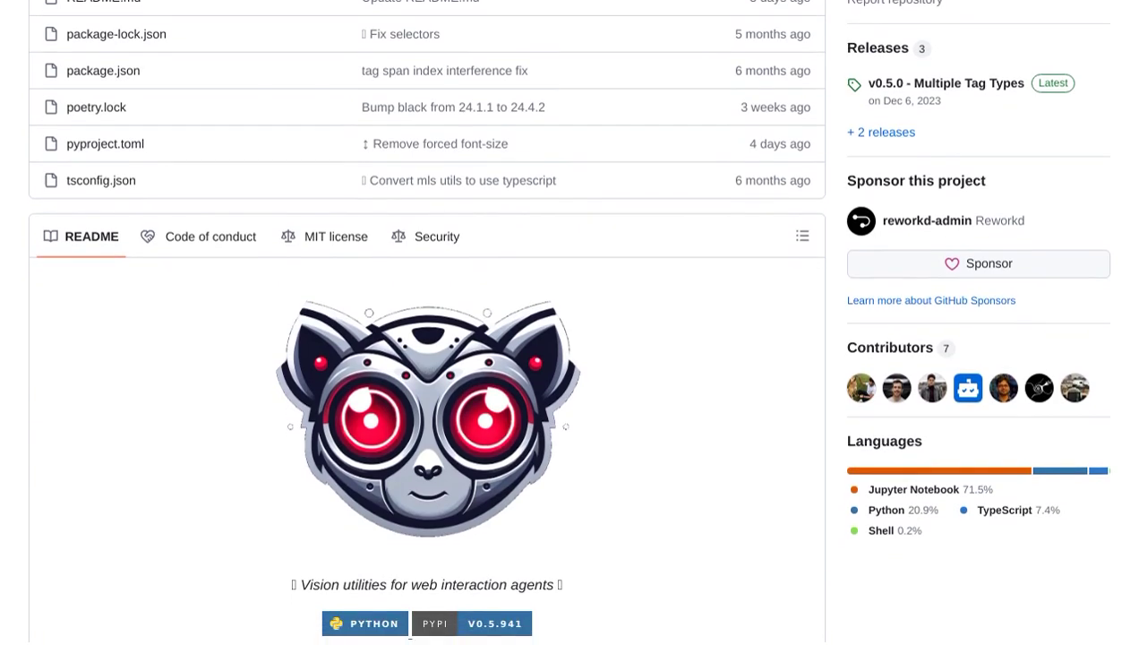
scroll("down", 3)
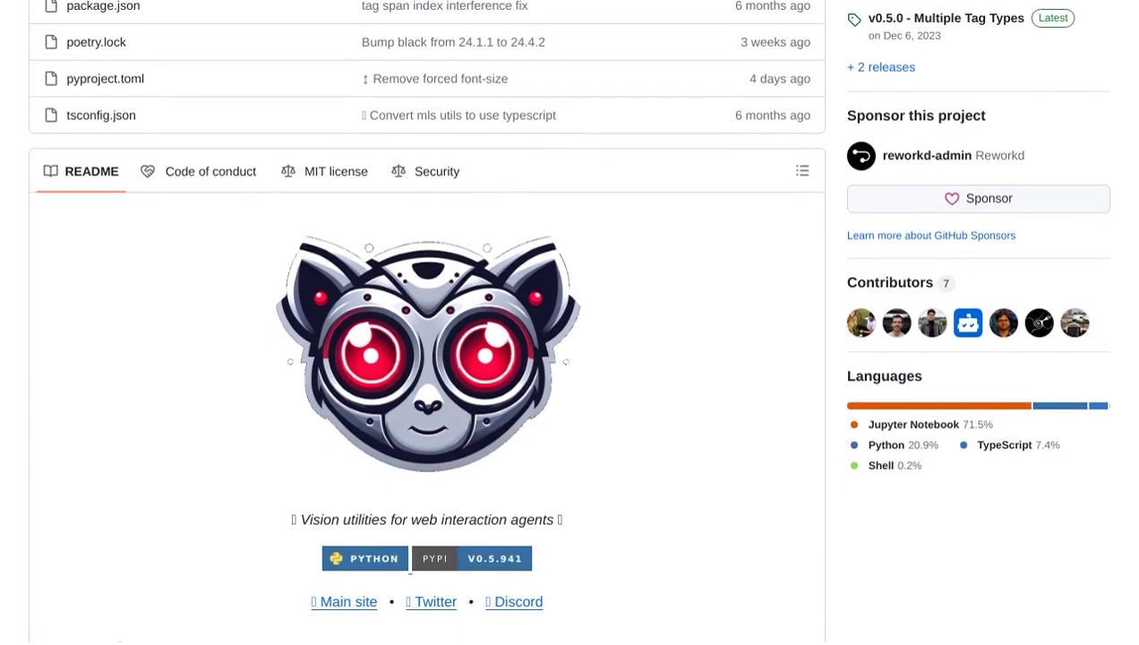
scroll("down", 3)
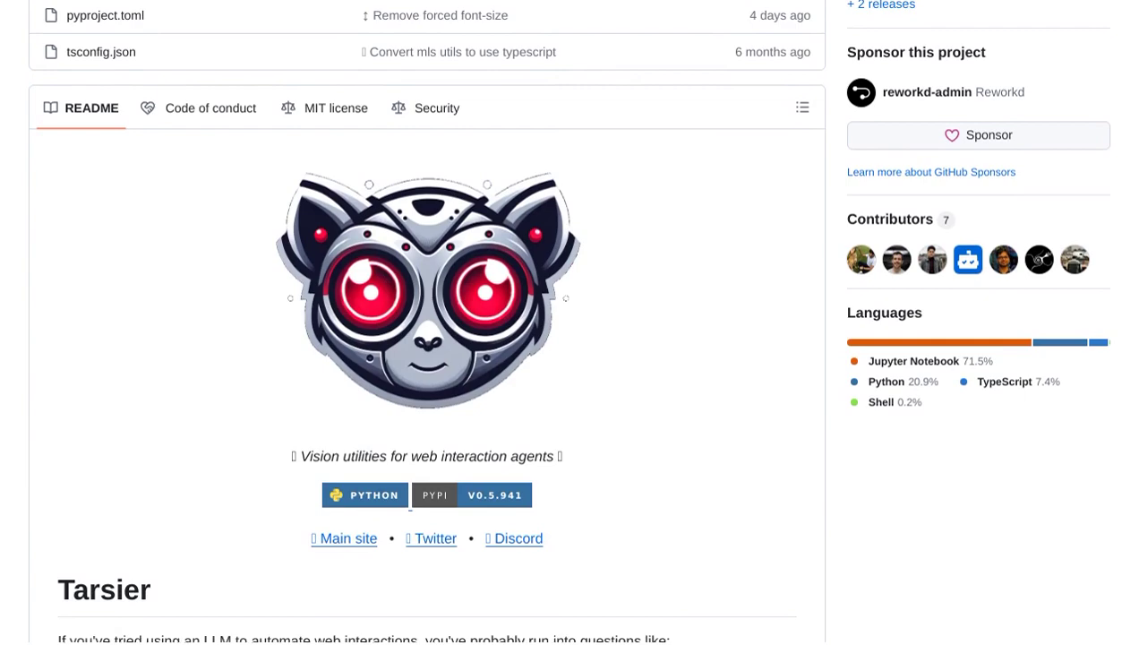
scroll("down", 3)
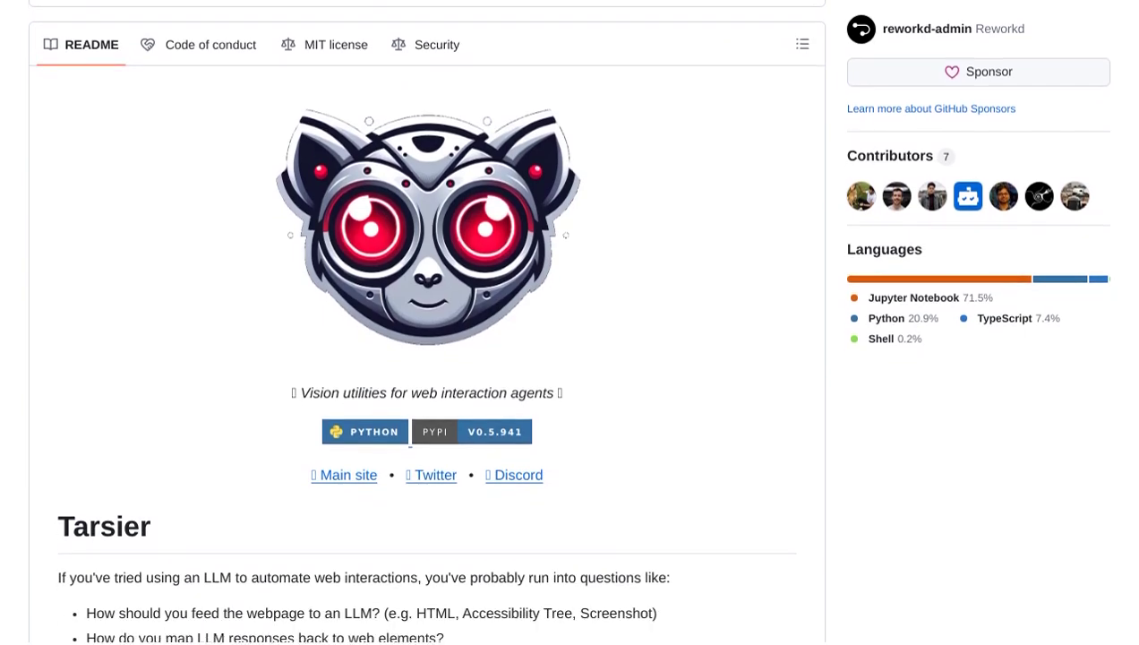
scroll("down", 3)
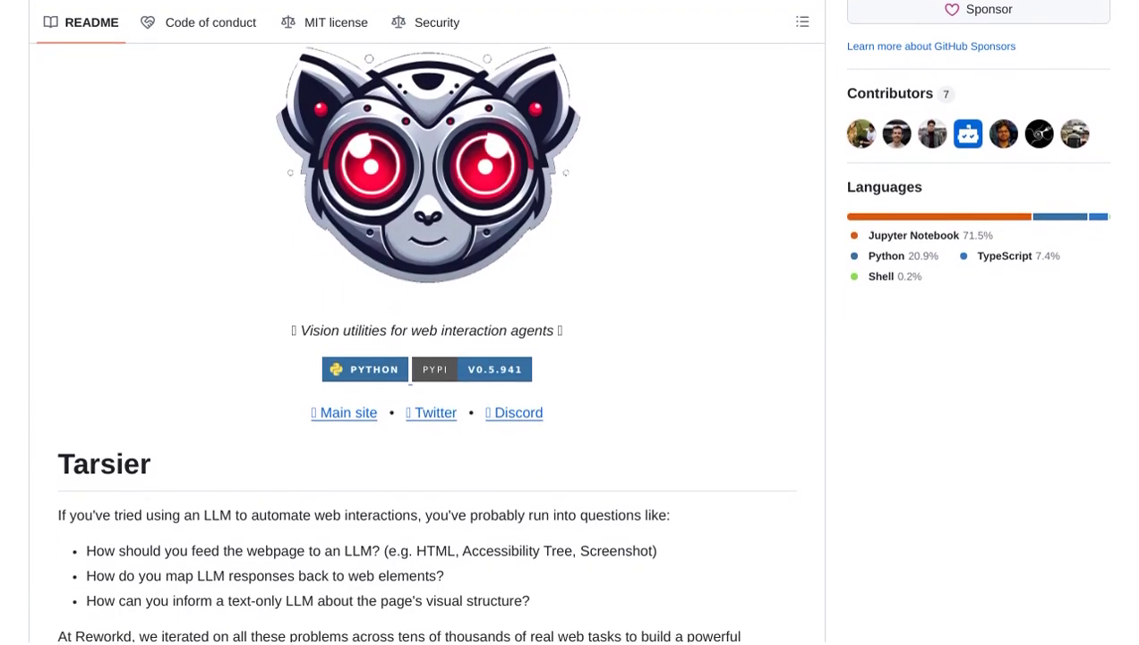
scroll("down", 3)
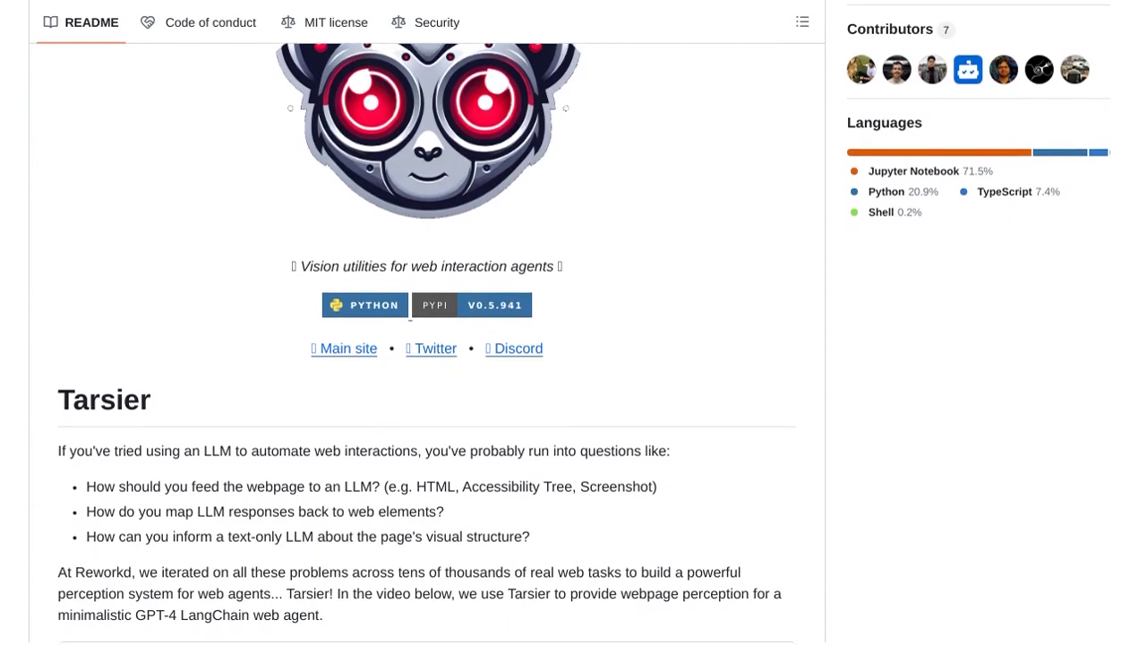
scroll("down", 3)
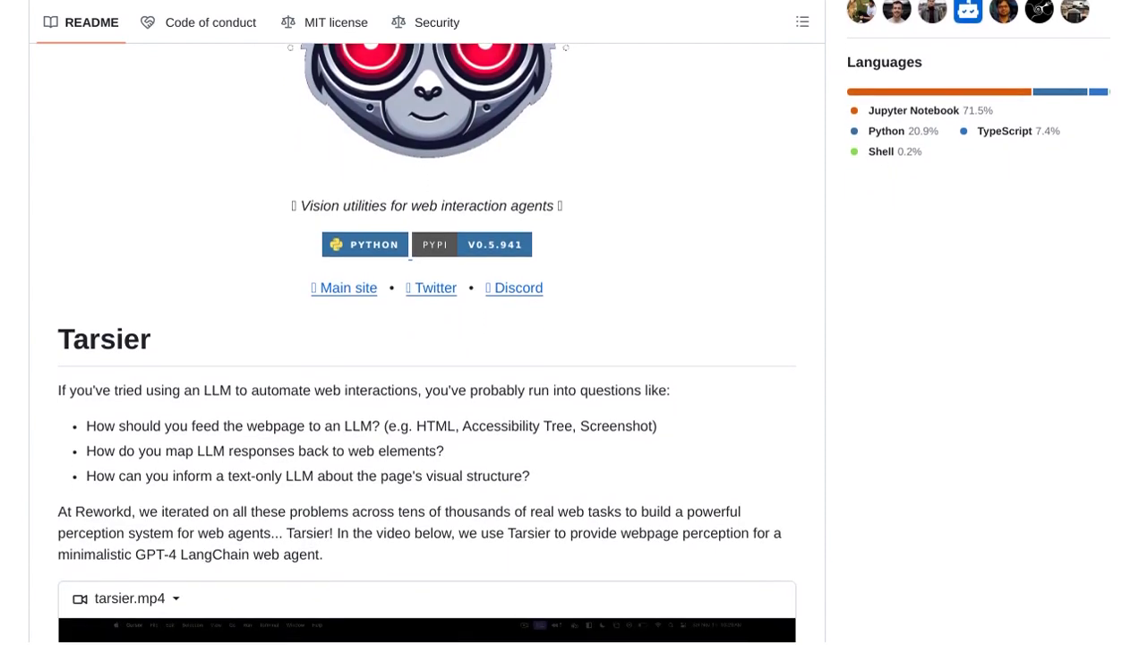
scroll("down", 3)
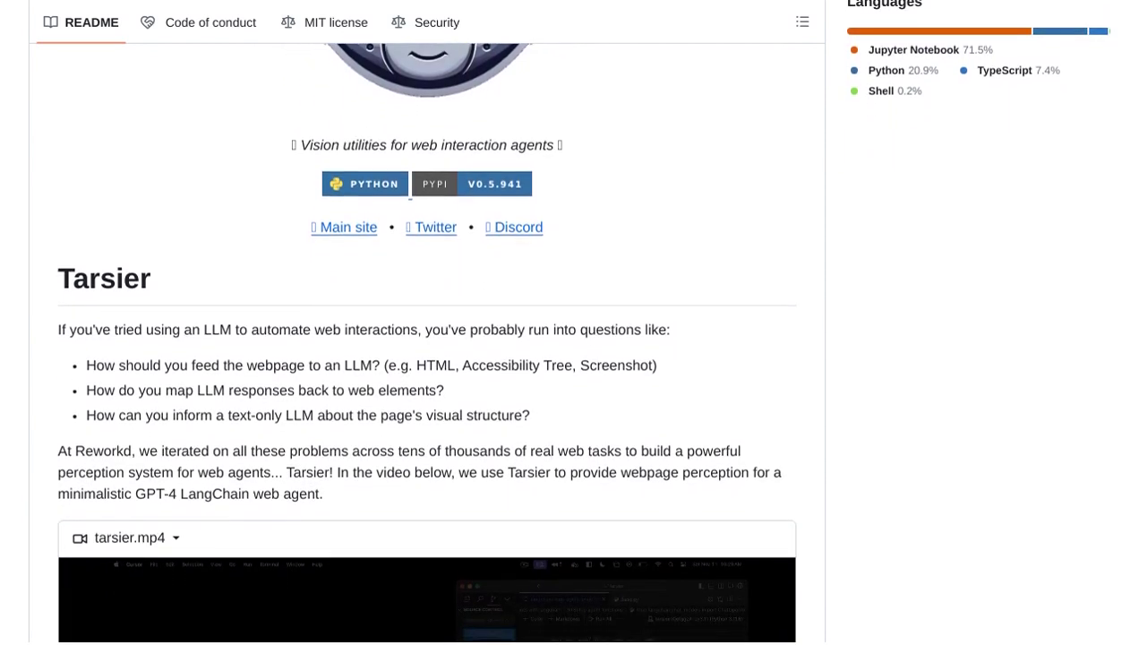
scroll("down", 3)
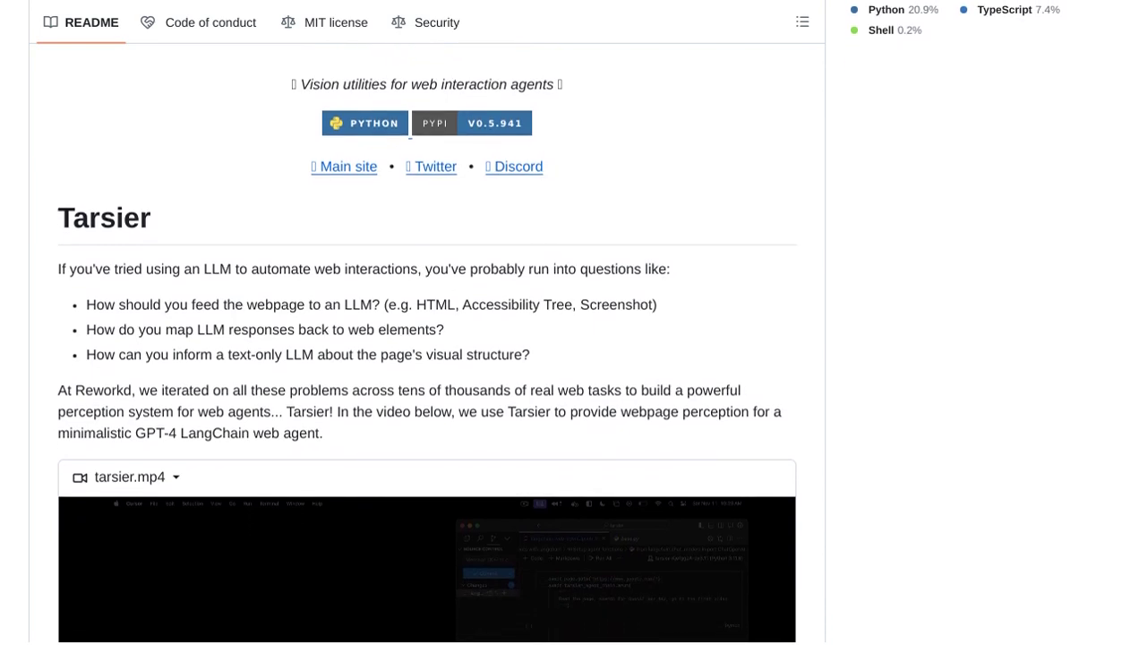
scroll("down", 3)
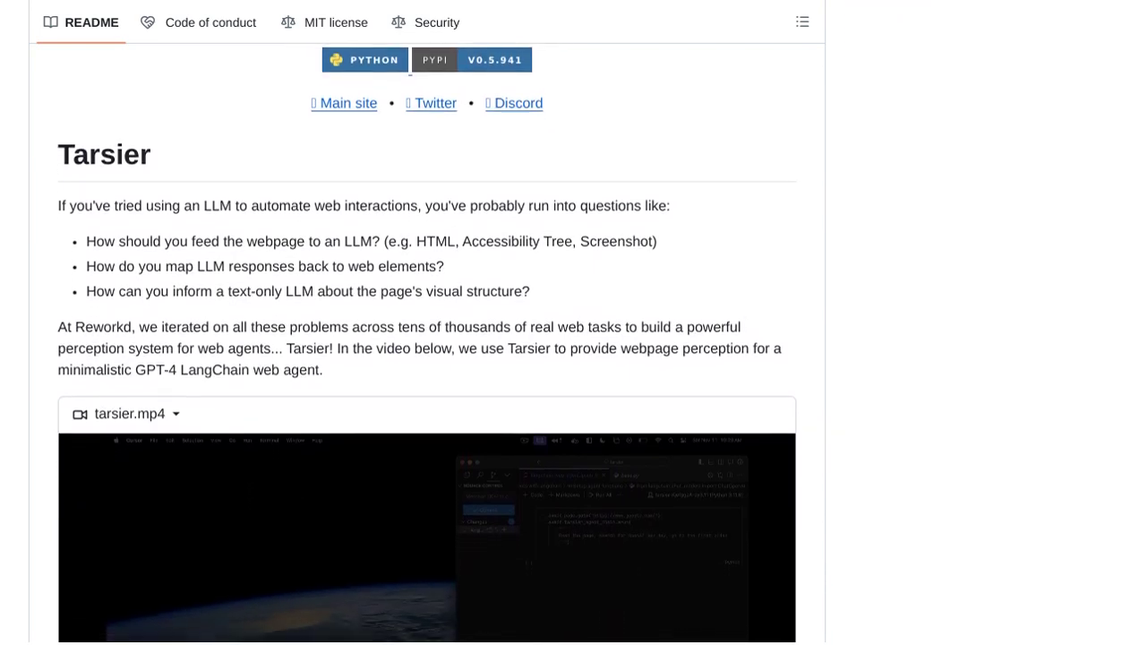
scroll("down", 3)
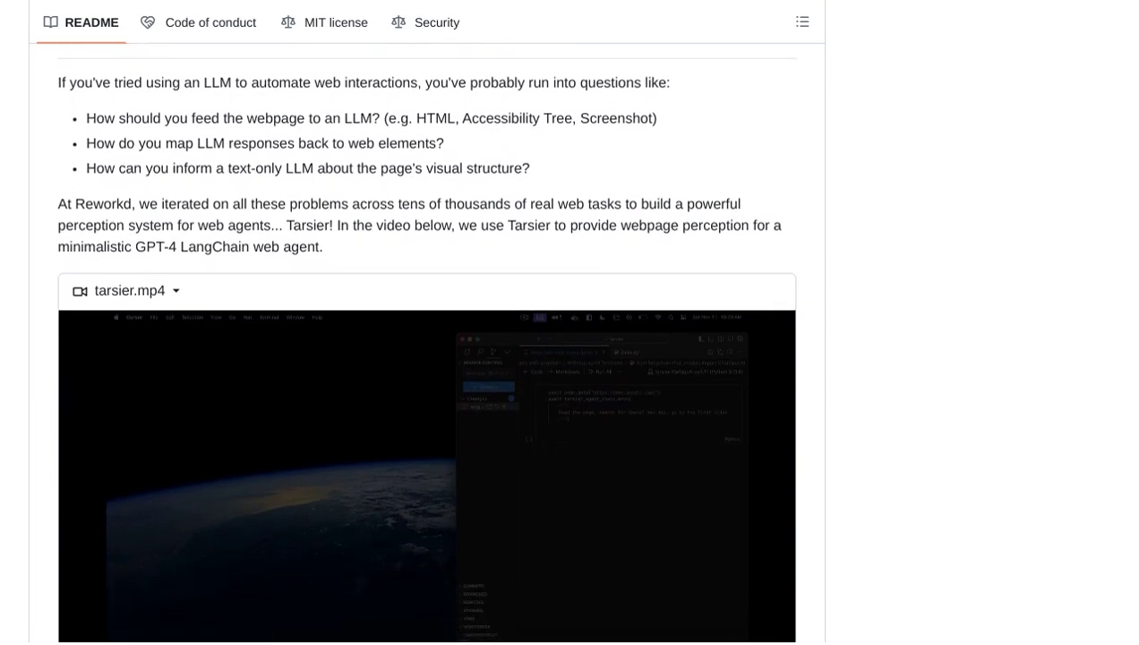
scroll("down", 3)
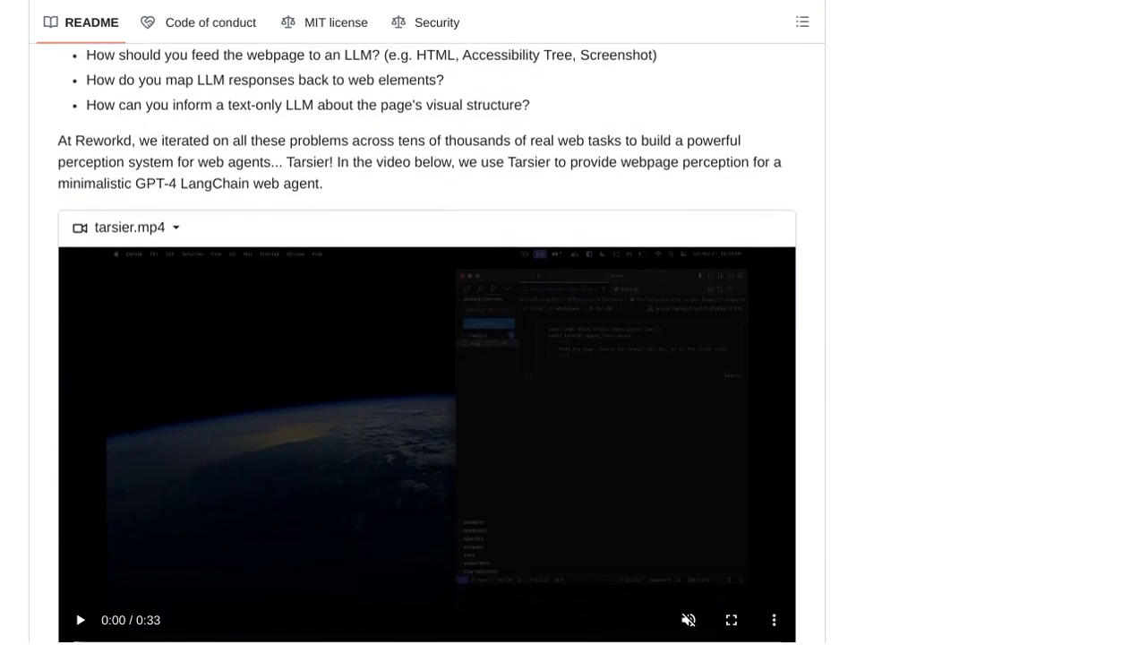
scroll("down", 3)
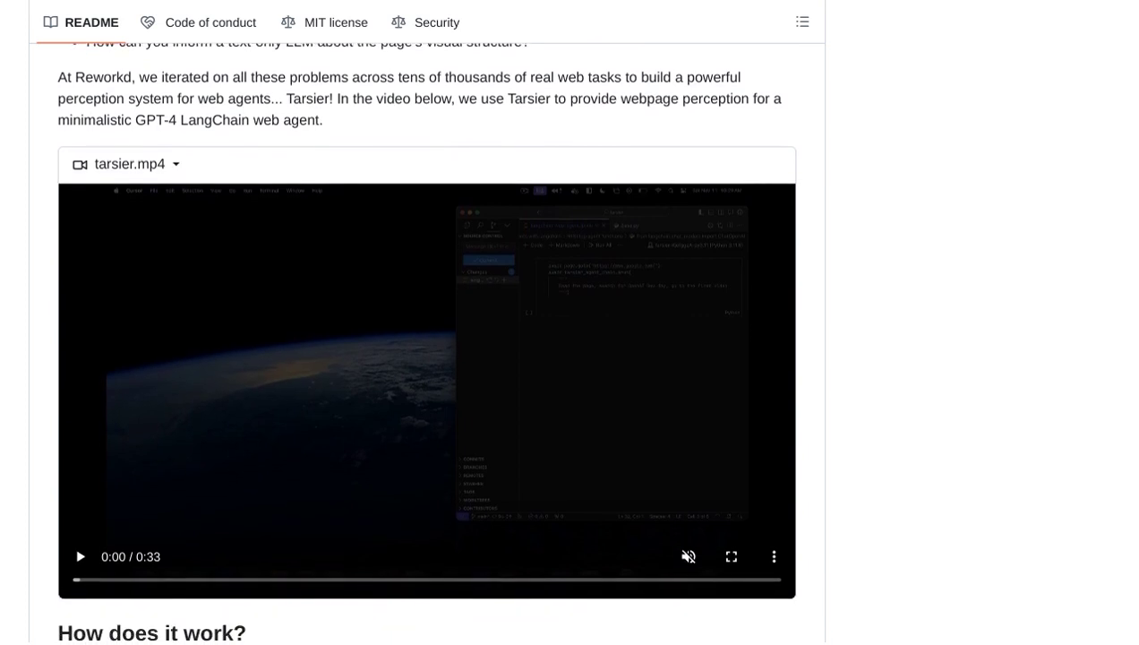
scroll("down", 3)
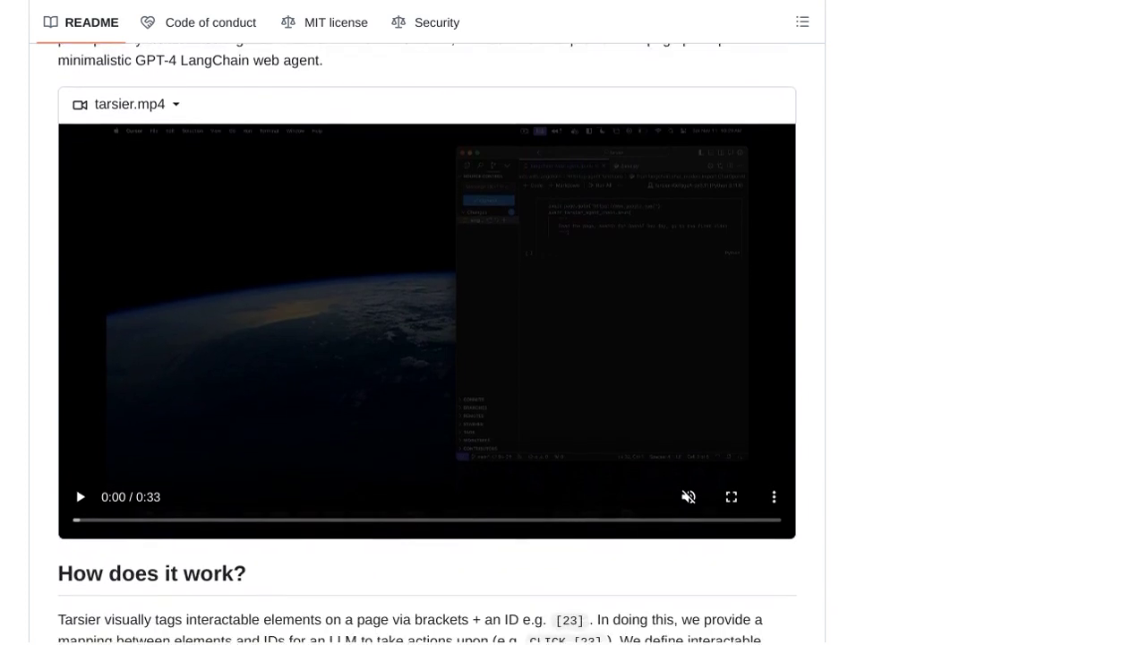
scroll("down", 3)
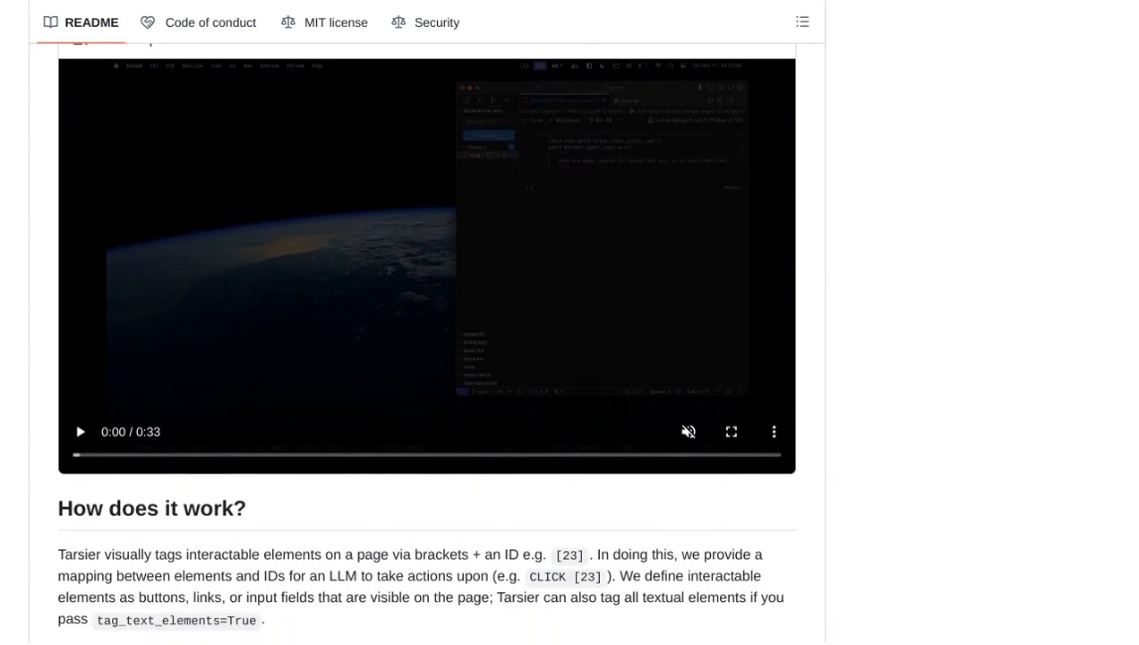
scroll("down", 3)
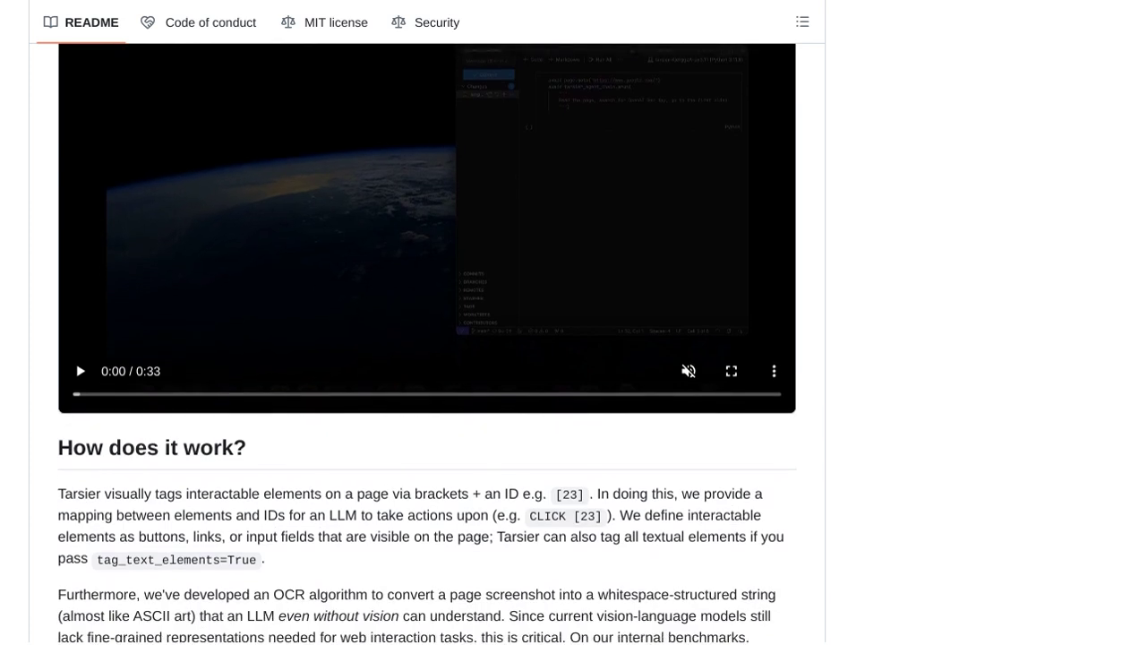
scroll("down", 3)
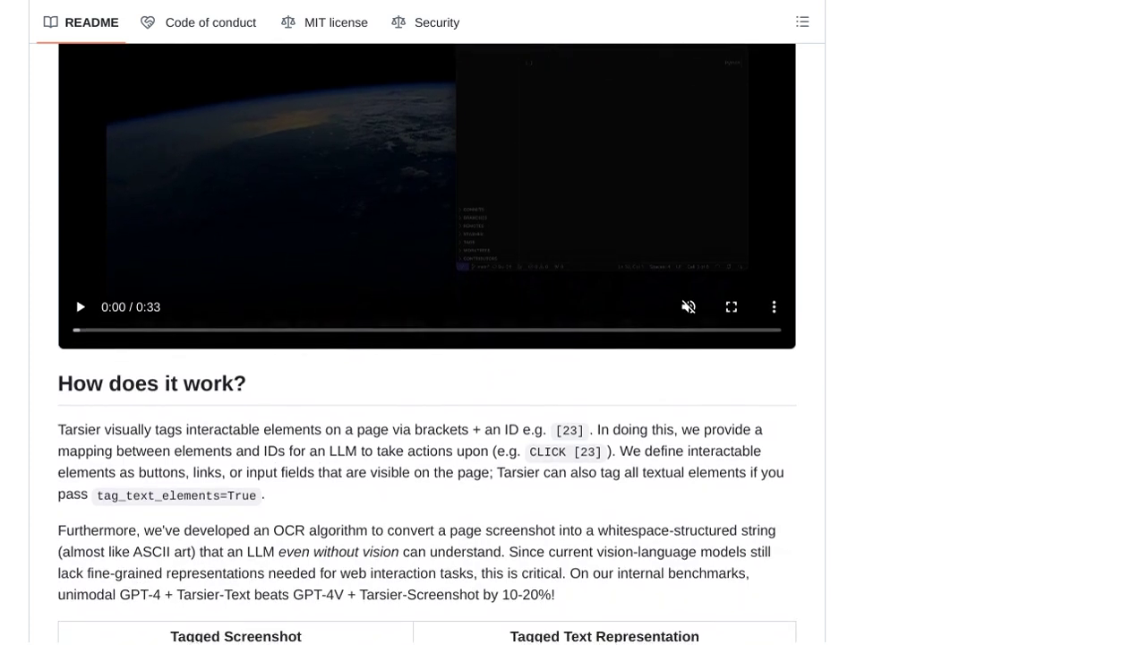
scroll("down", 3)
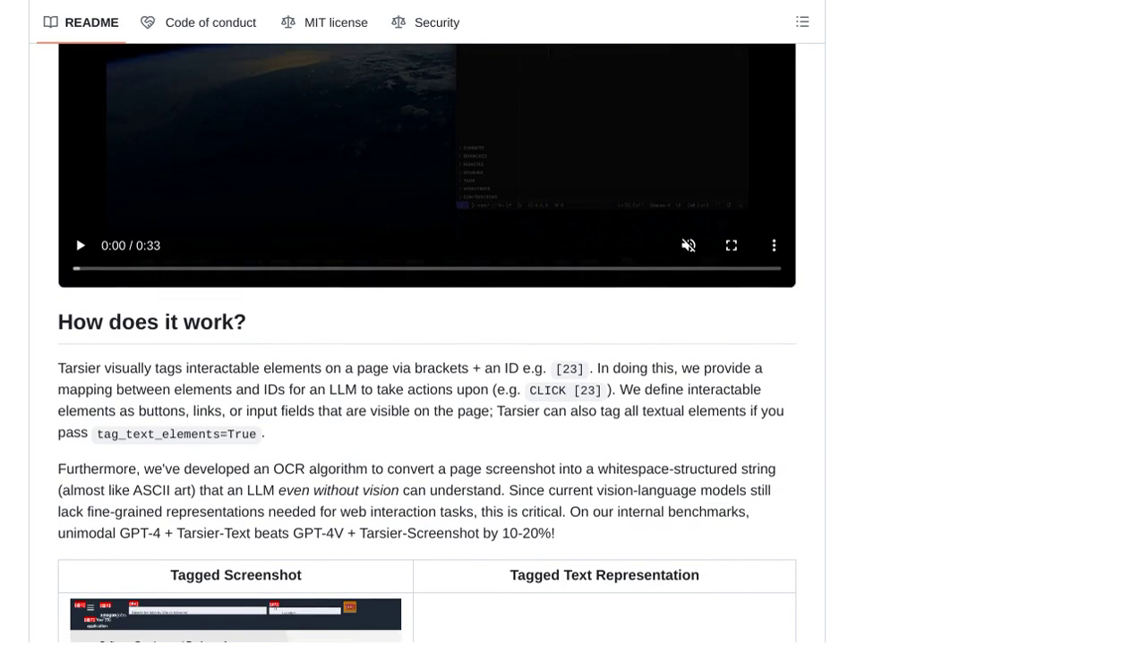
scroll("down", 3)
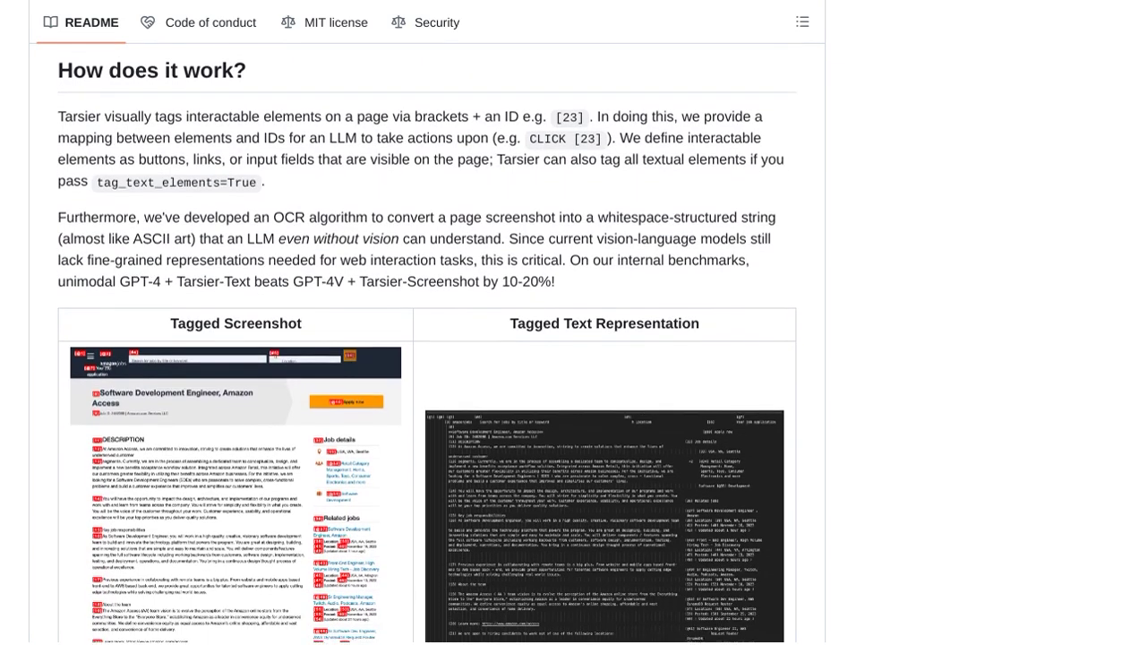
scroll("down", 3)
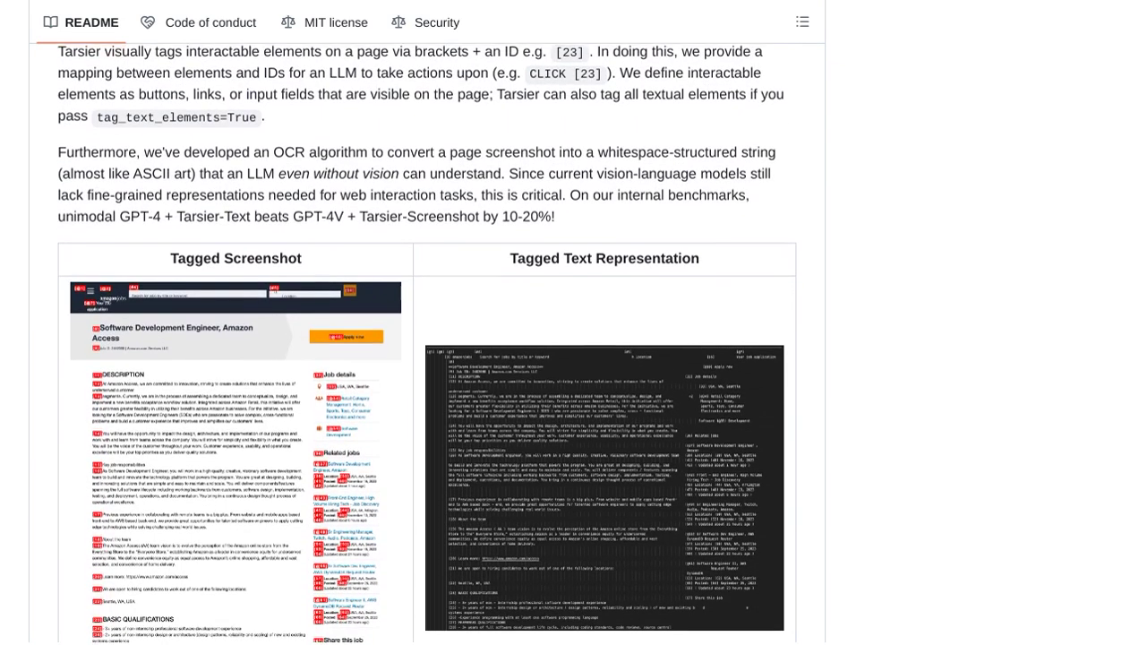
scroll("down", 3)
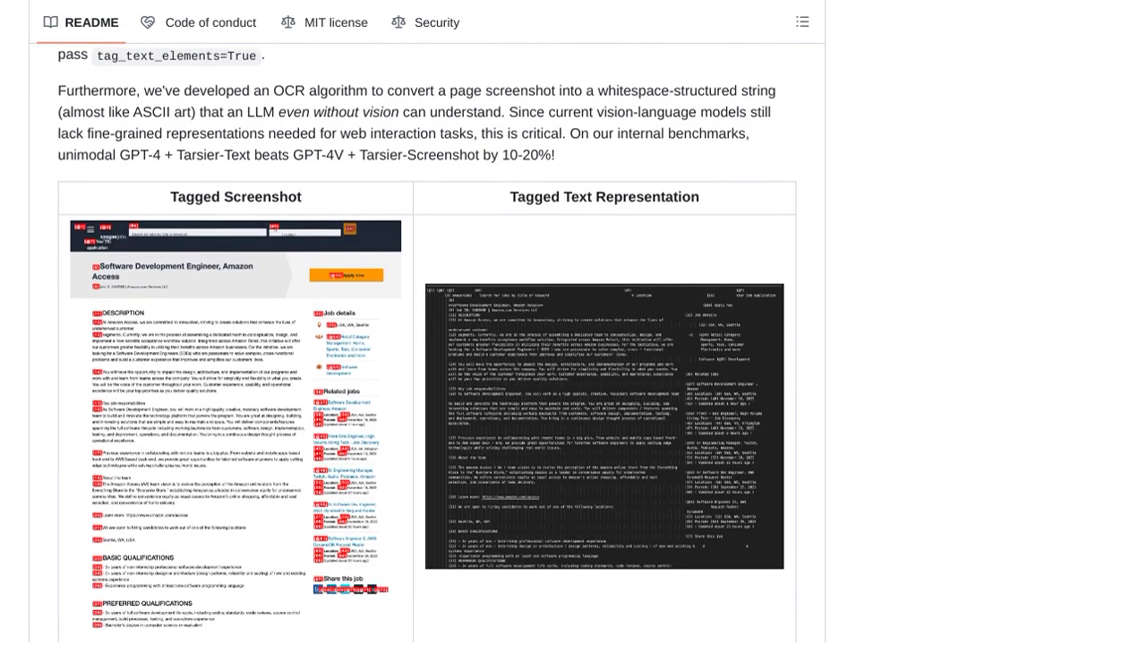
scroll("down", 3)
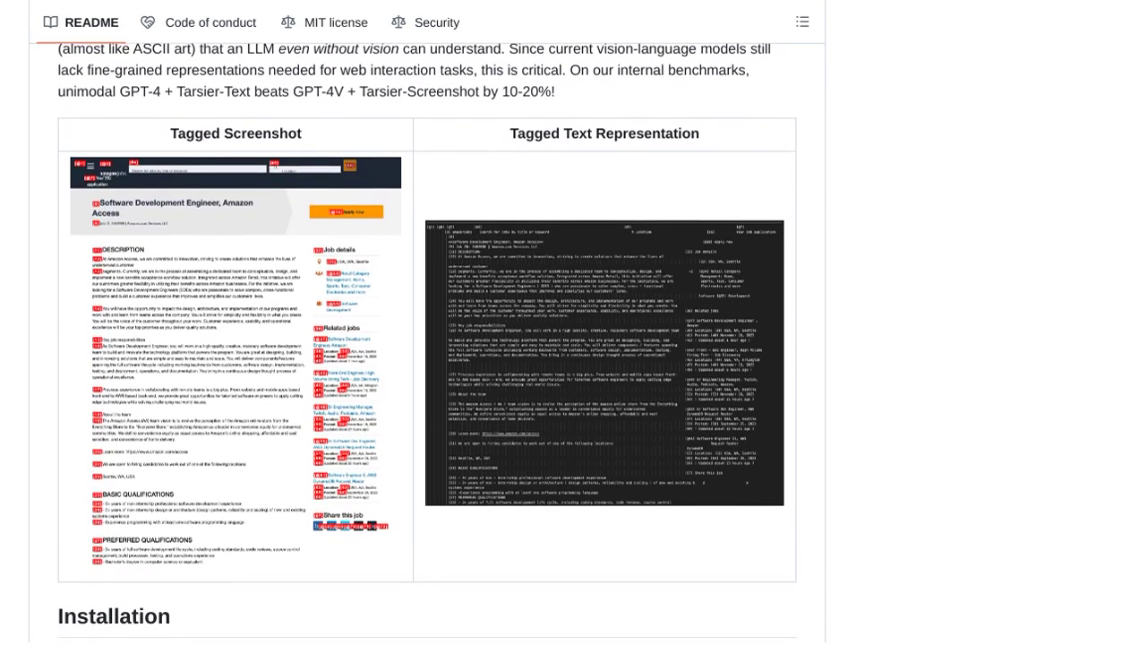
scroll("down", 3)
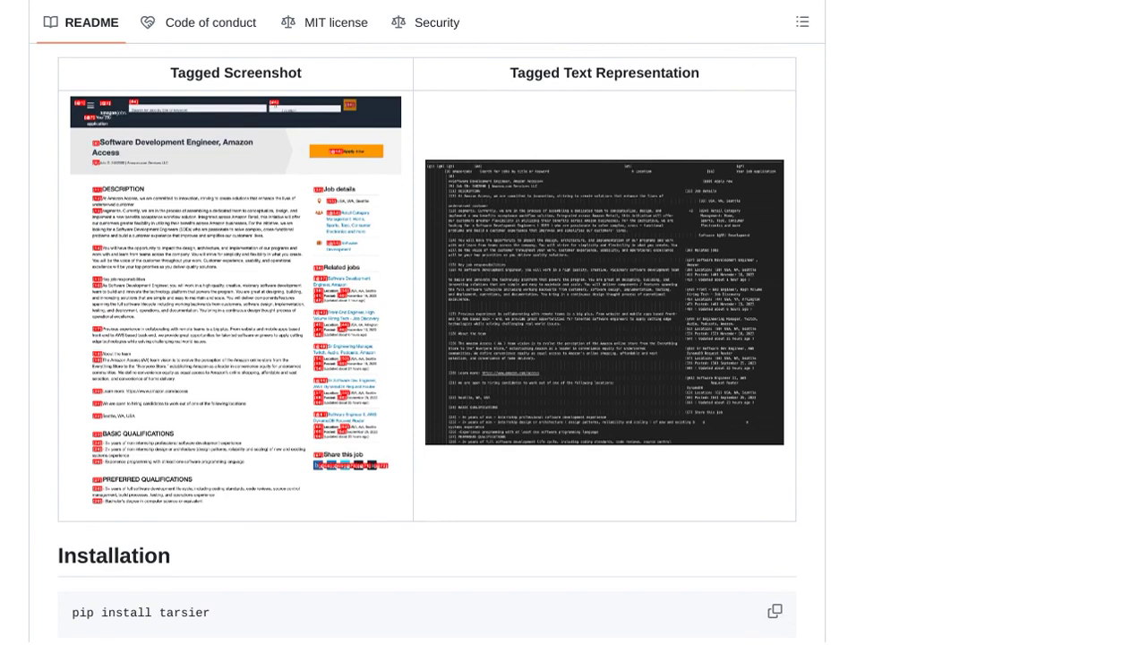
scroll("down", 3)
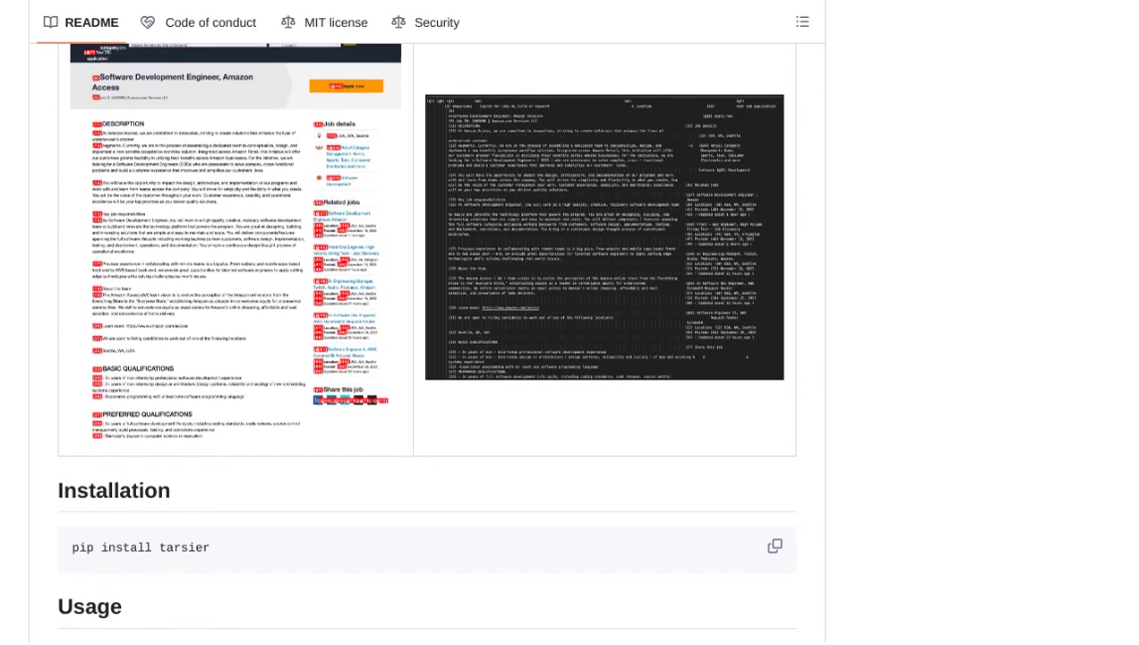
scroll("down", 3)
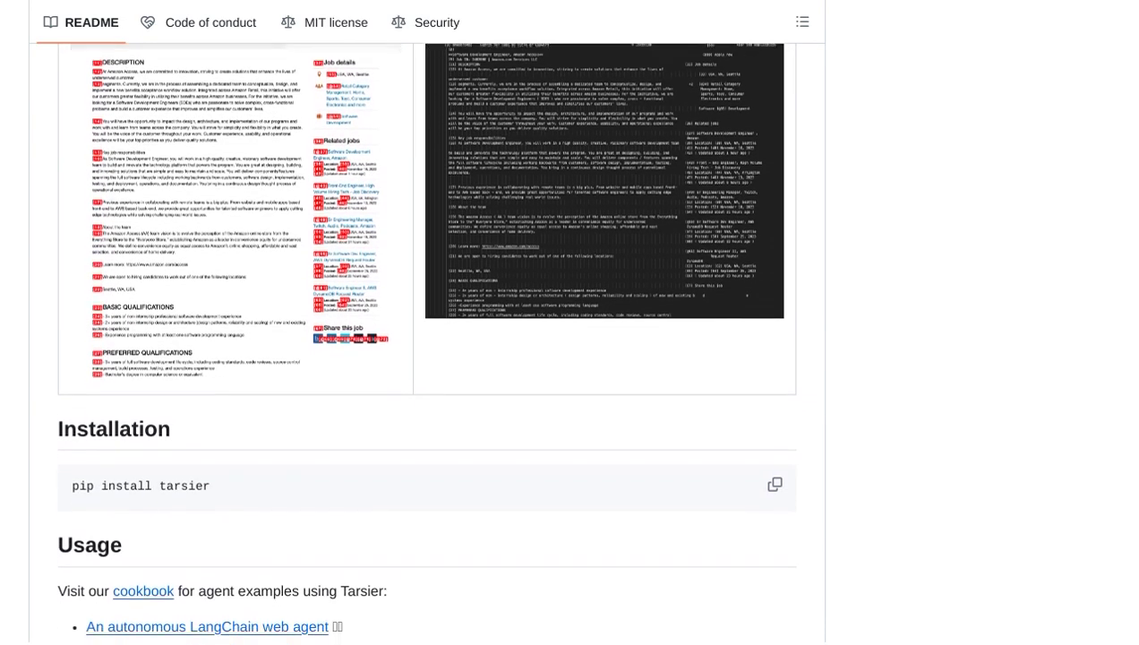
scroll("down", 3)
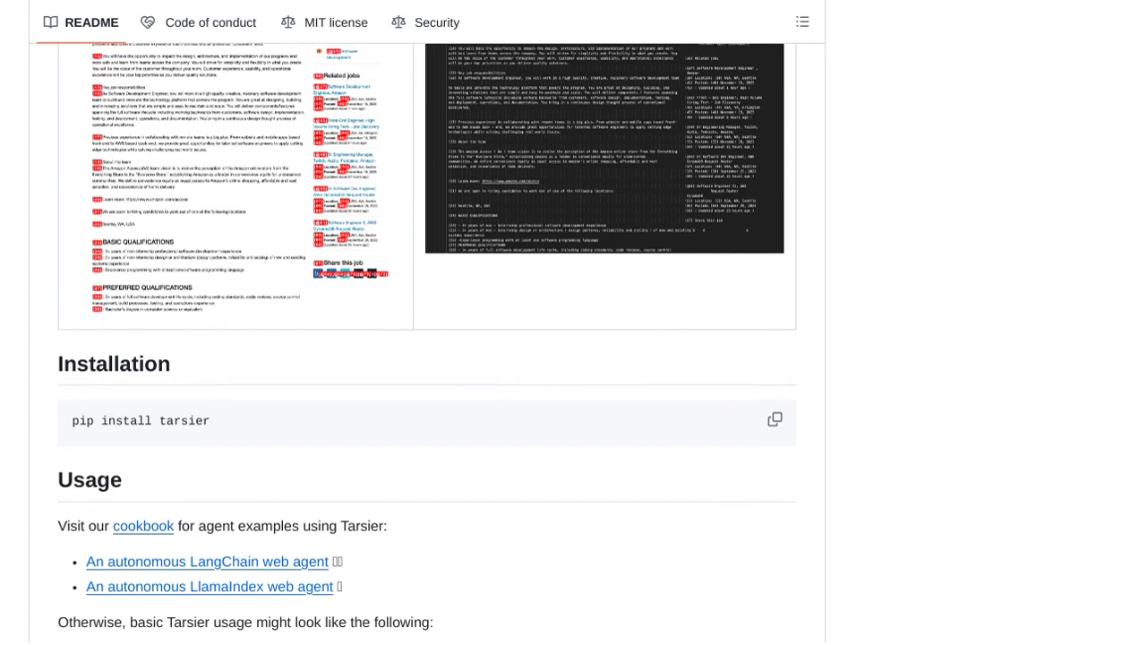
scroll("down", 3)
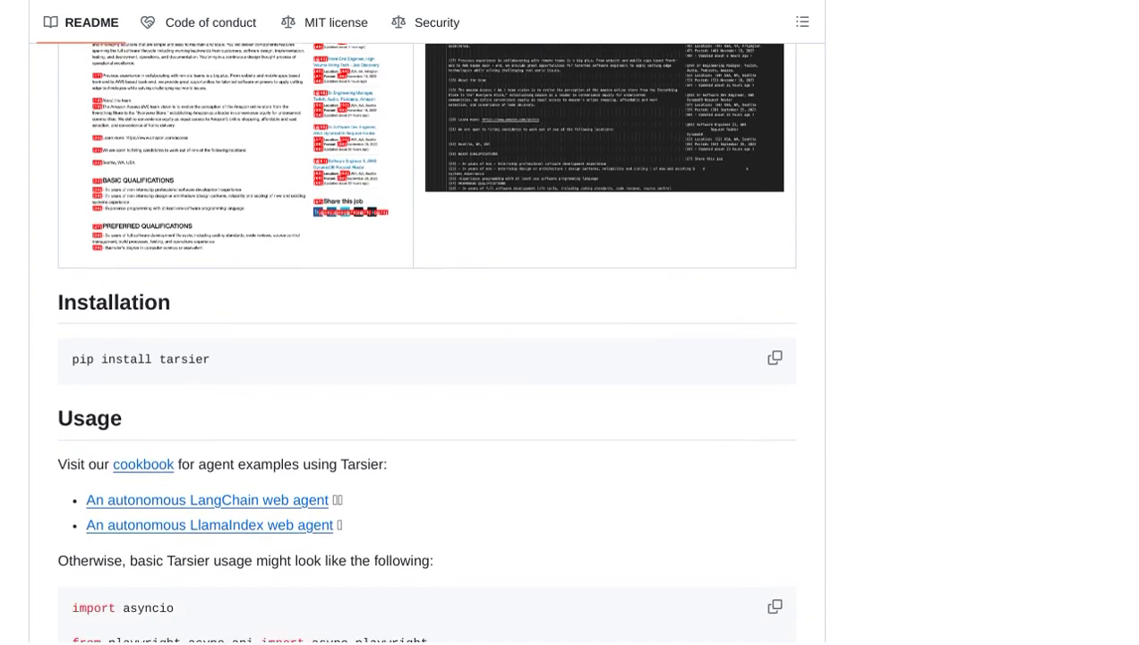
scroll("down", 3)
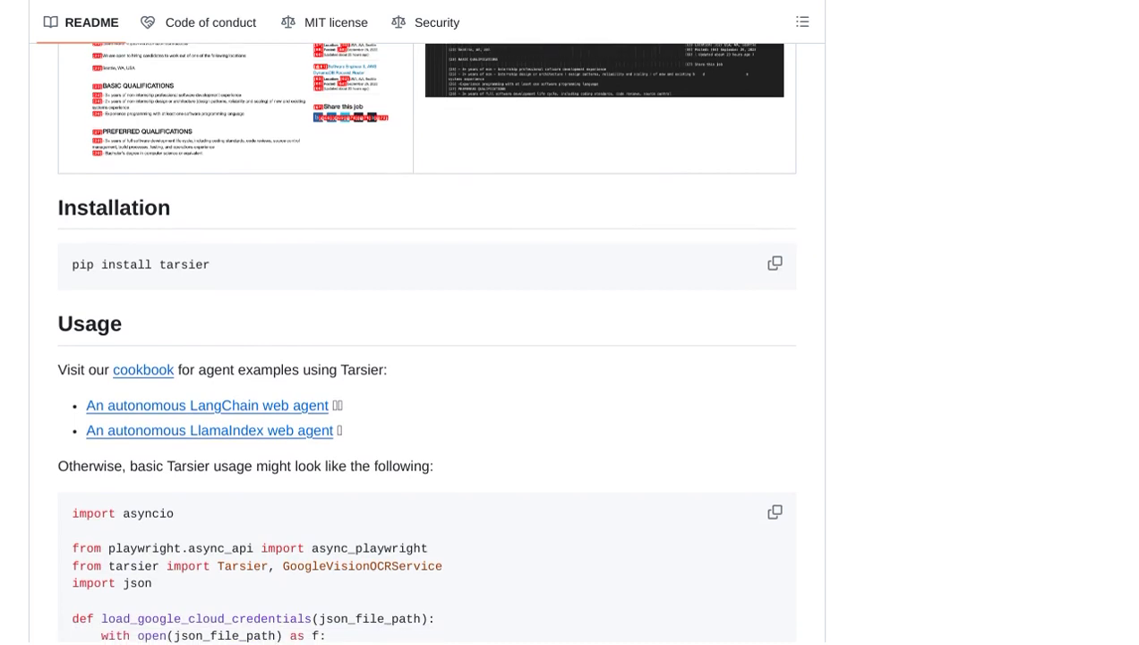
scroll("down", 3)
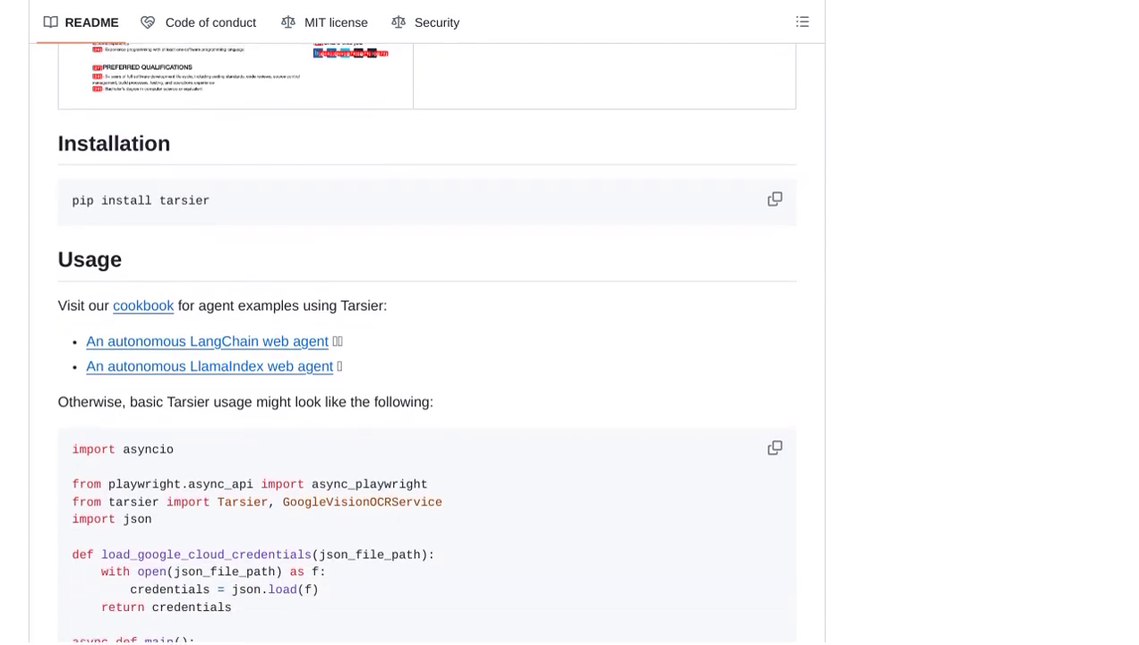
scroll("down", 3)
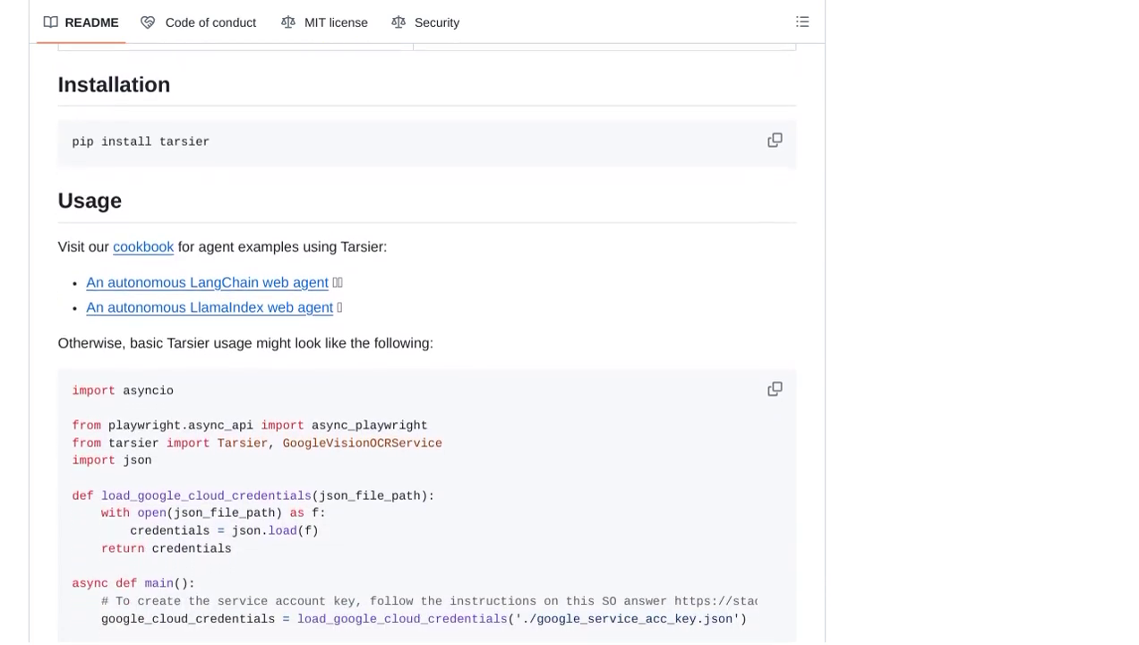
scroll("down", 3)
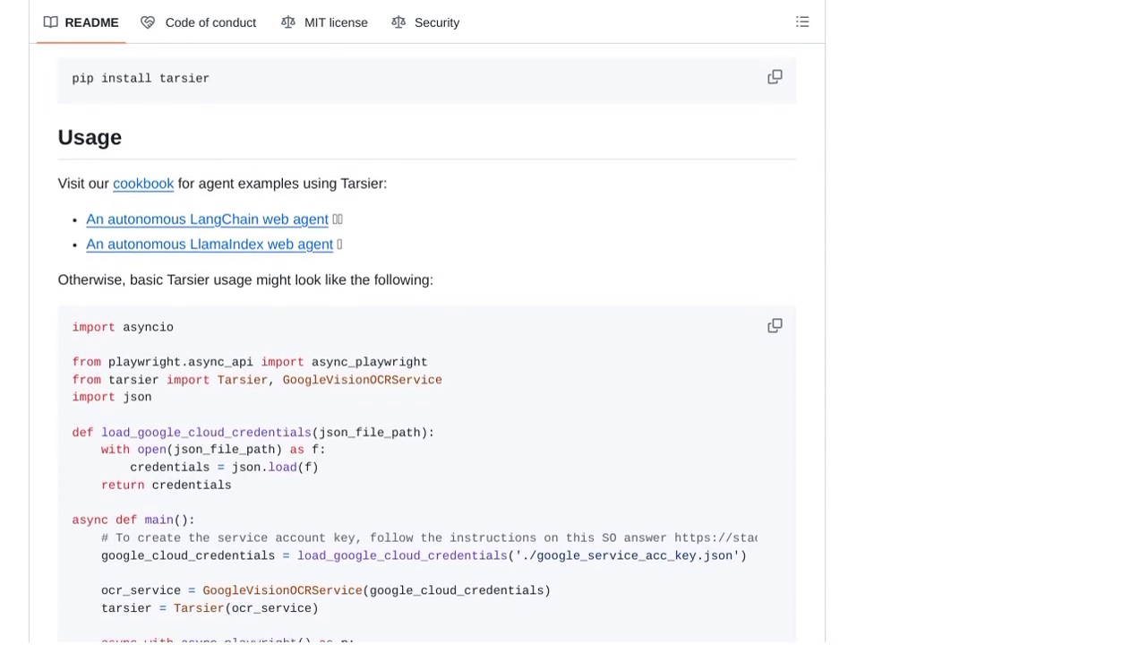
scroll("down", 3)
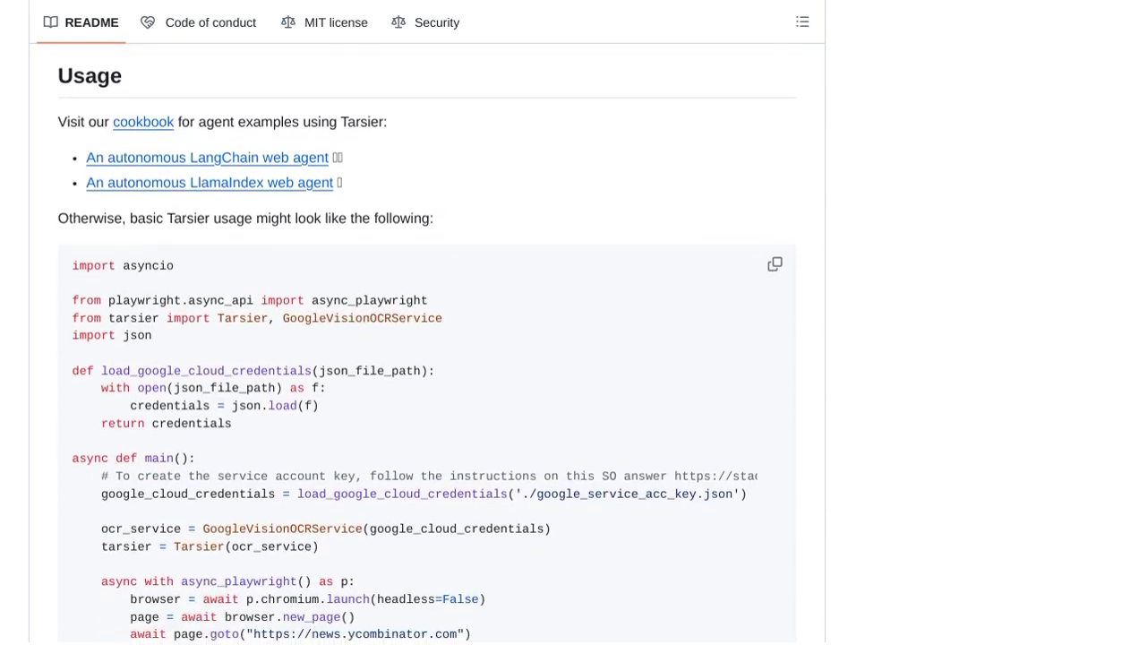
scroll("down", 3)
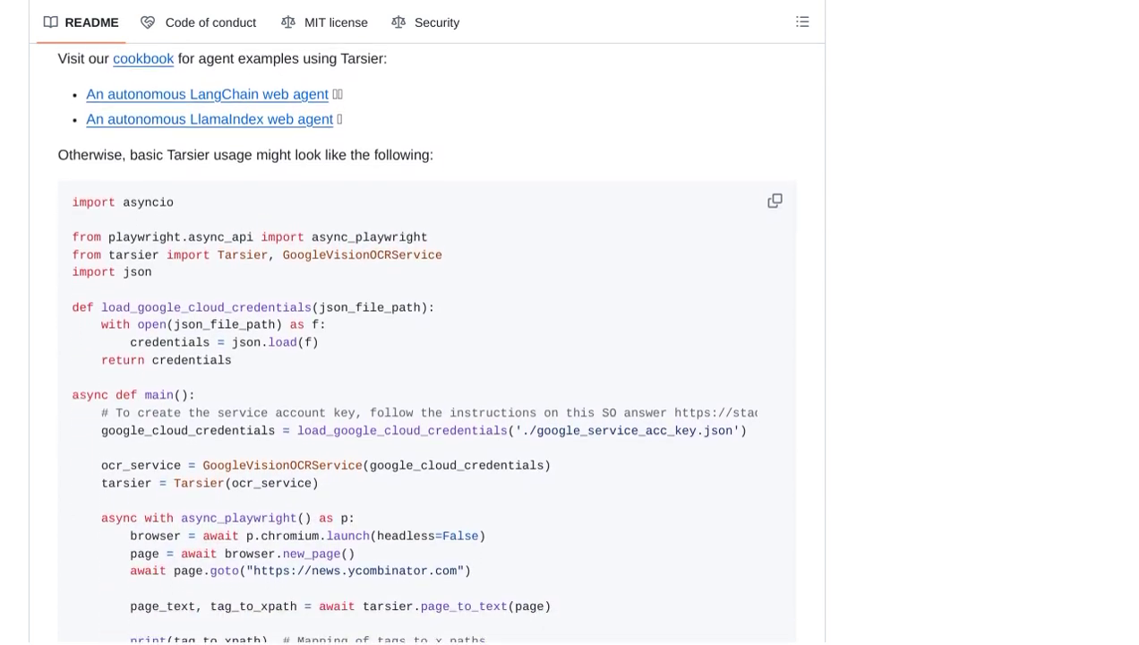
scroll("down", 3)
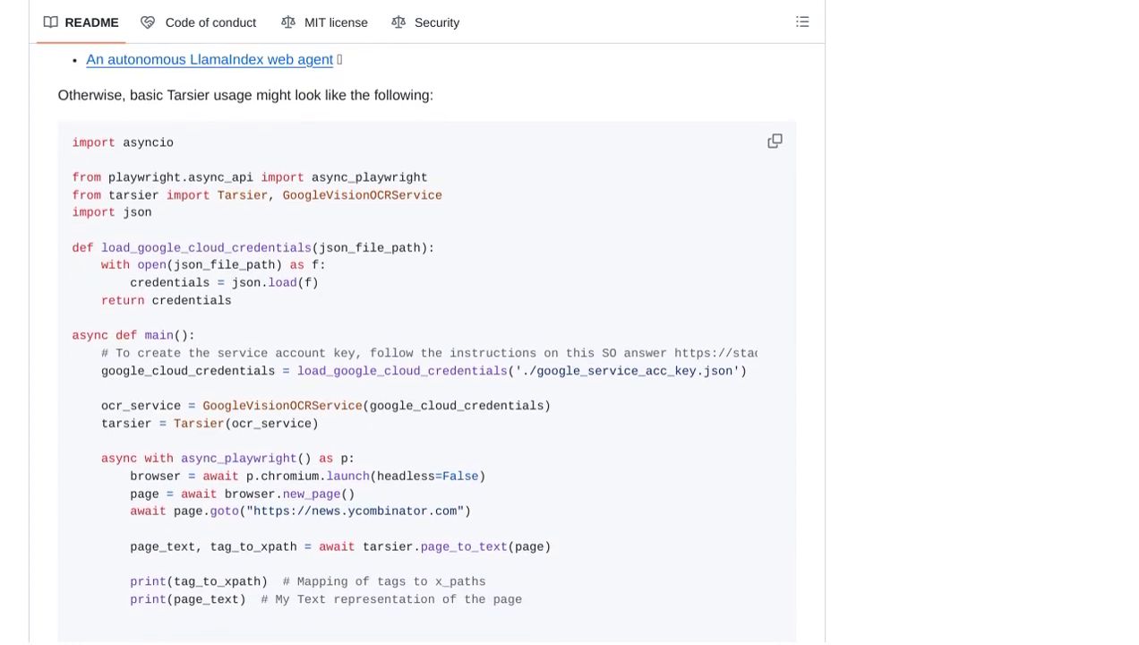
scroll("down", 3)
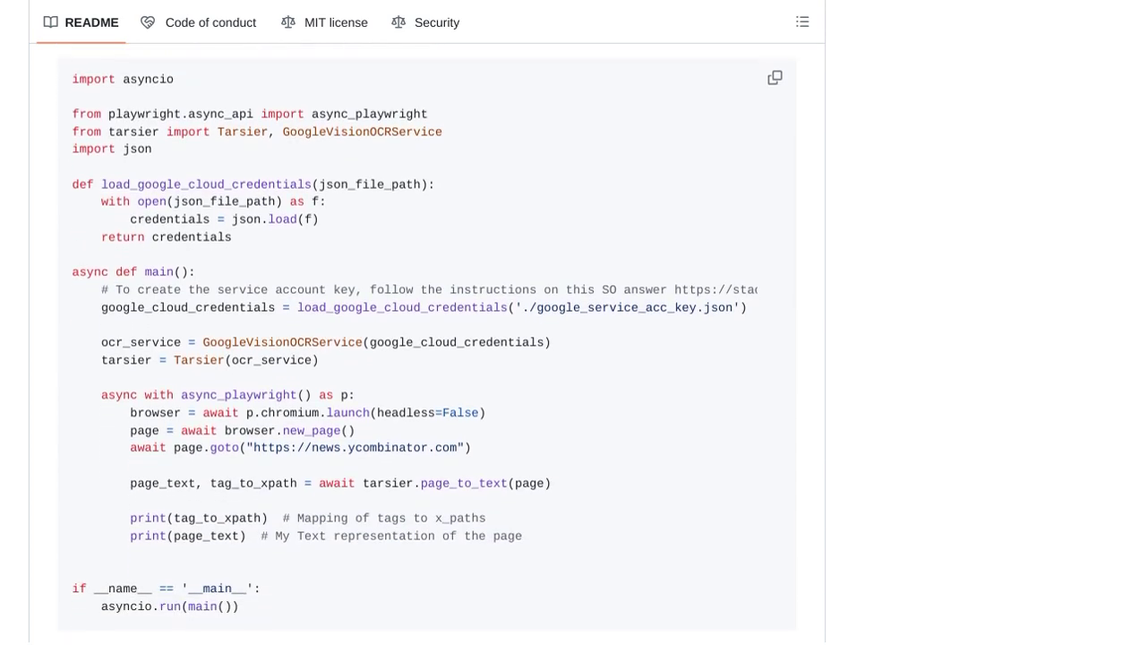
scroll("down", 3)
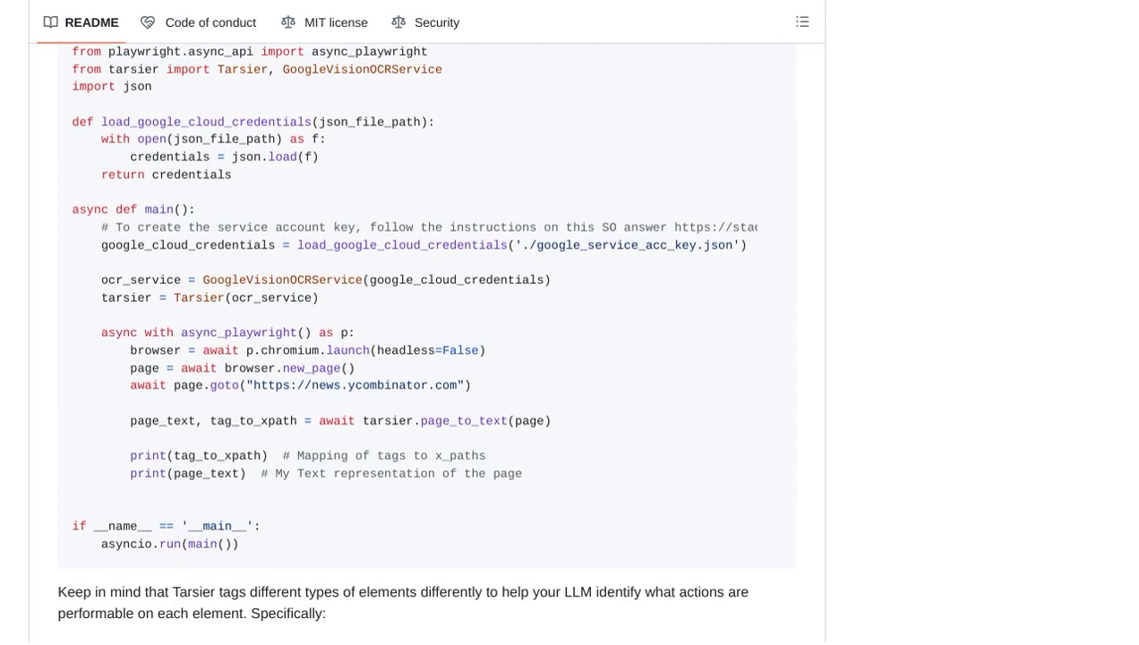
scroll("down", 3)
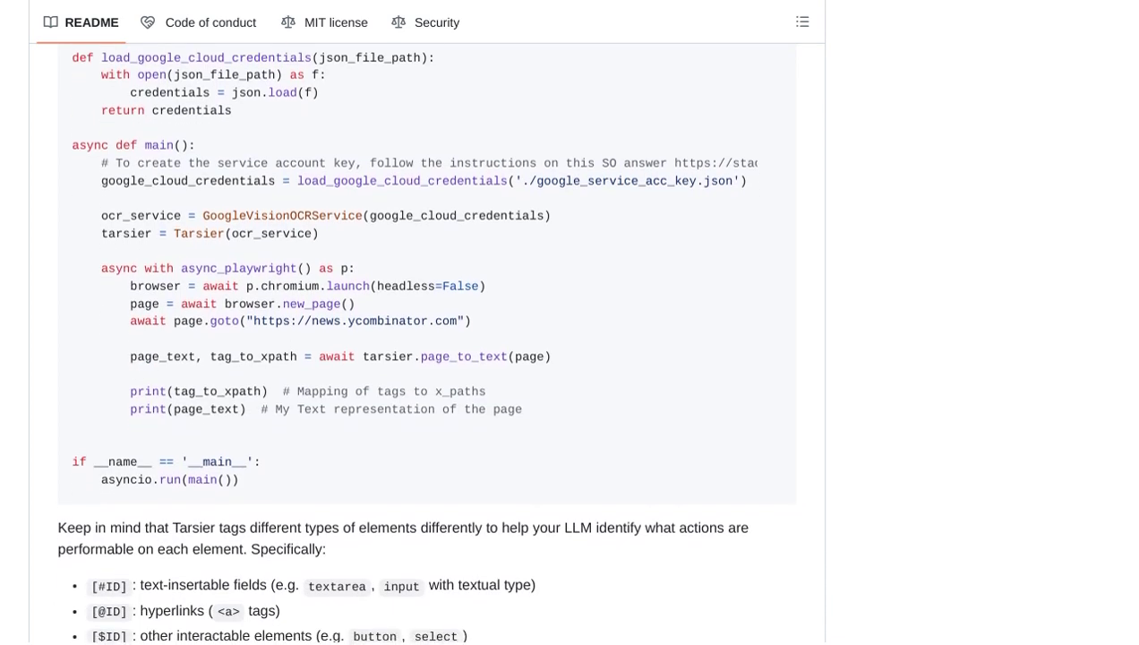
scroll("down", 3)
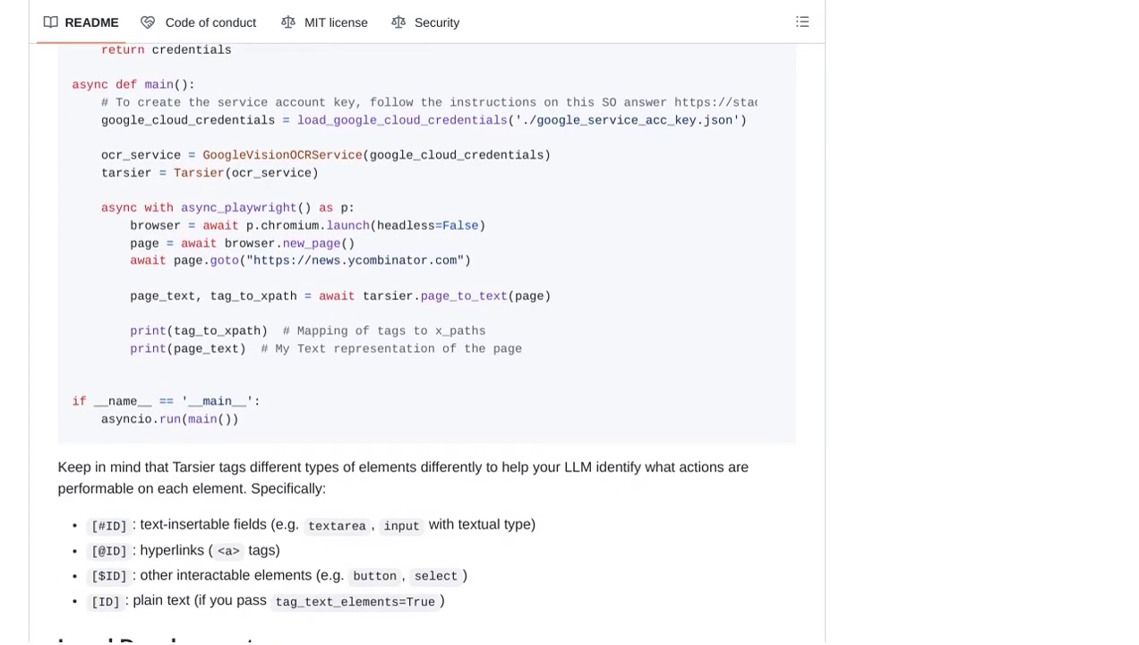
scroll("down", 3)
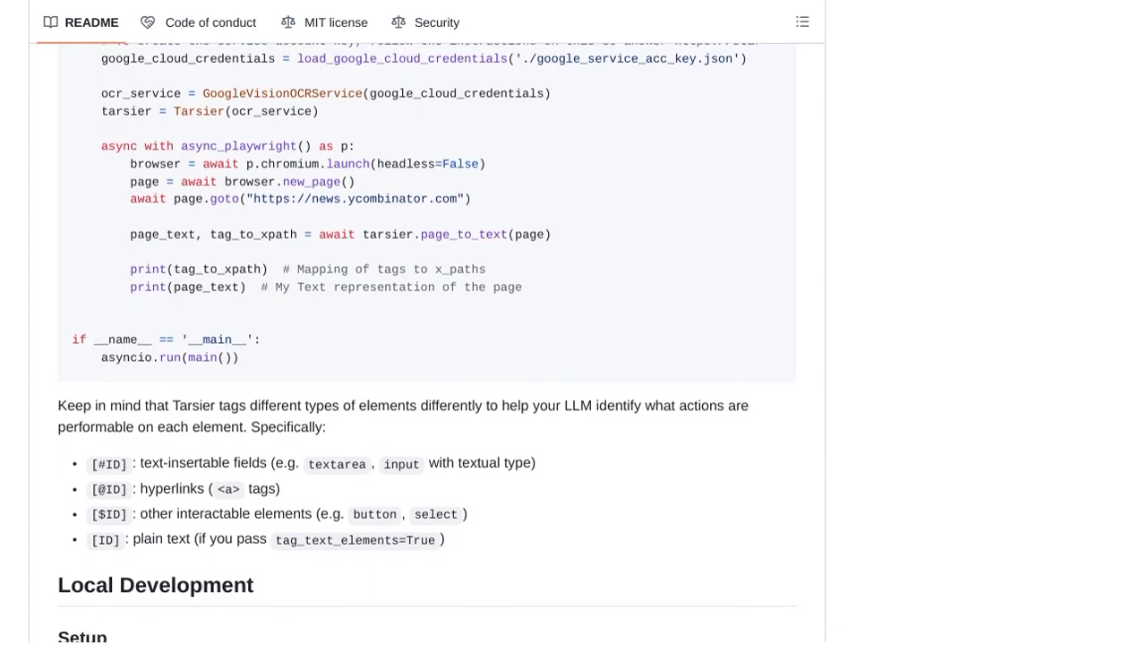
scroll("down", 3)
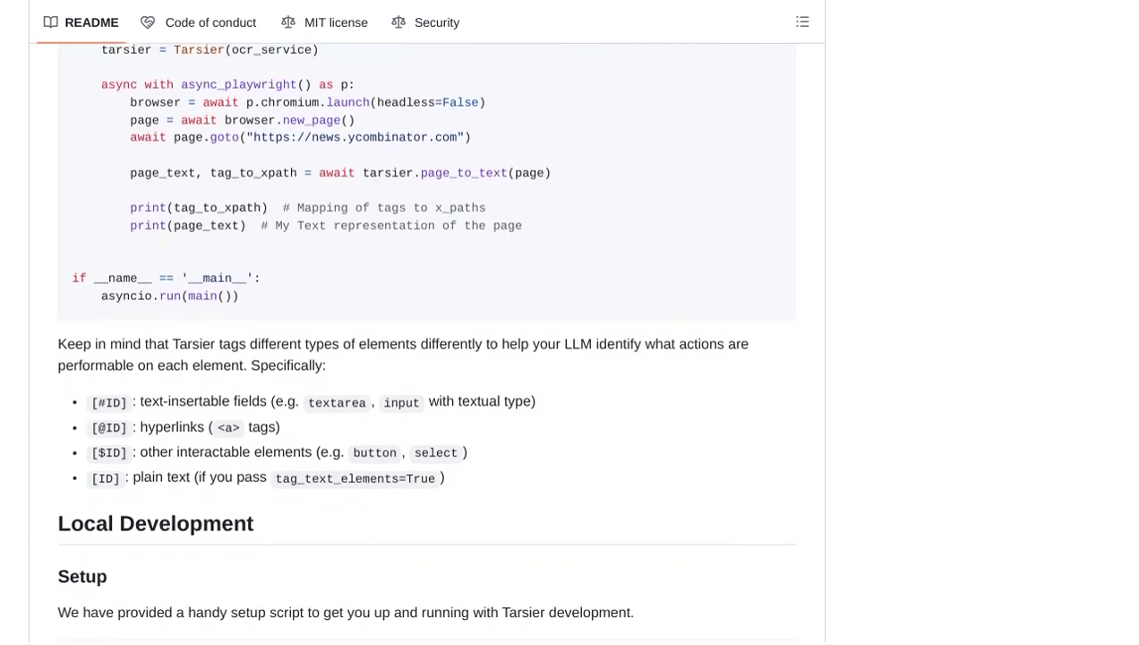
scroll("down", 3)
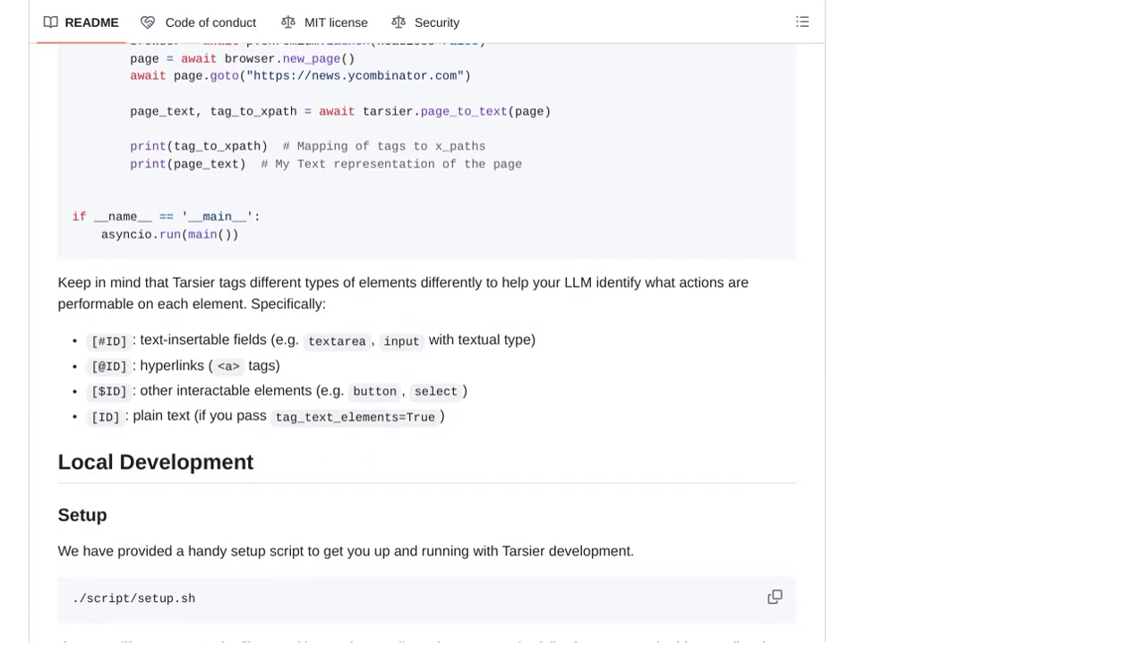
scroll("down", 3)
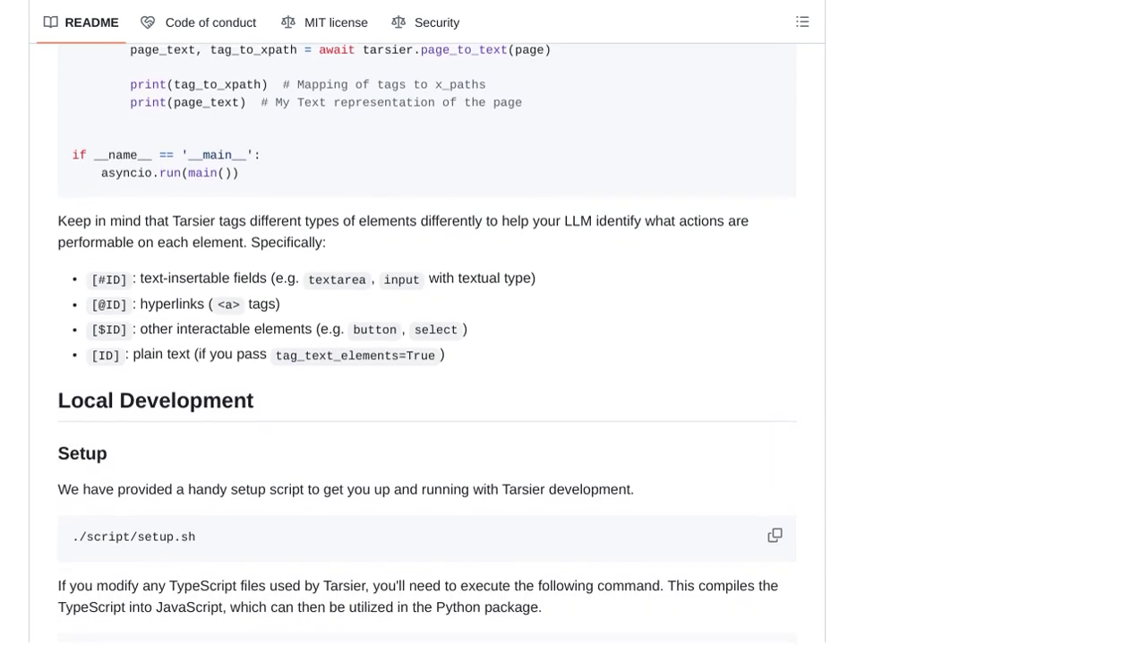
scroll("down", 3)
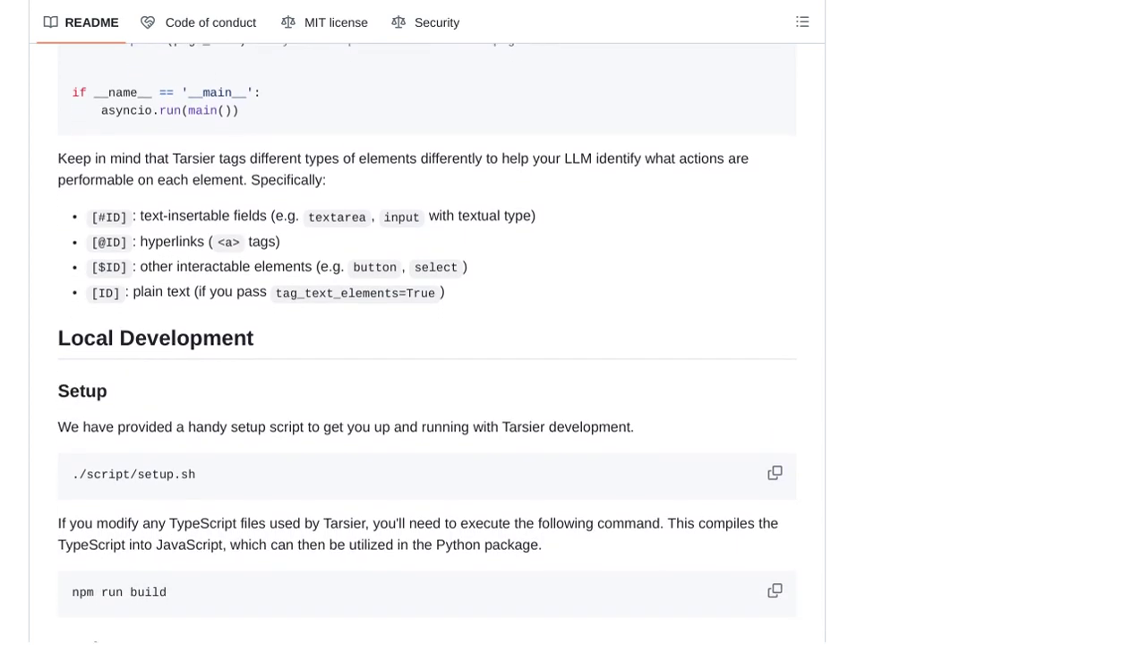
scroll("down", 3)
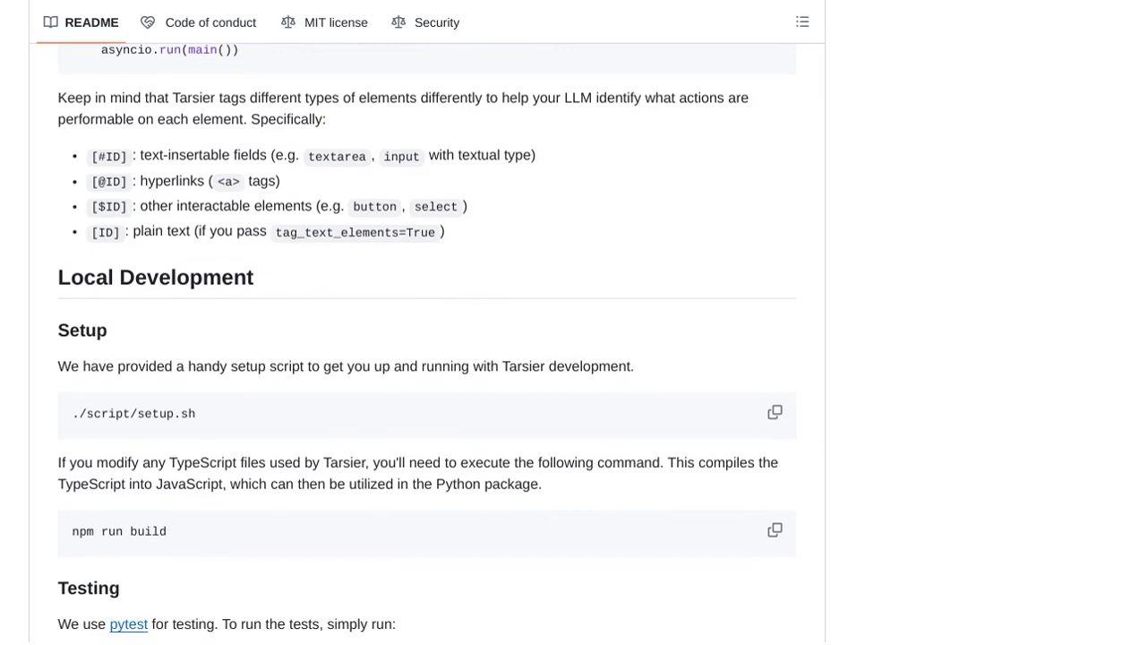
scroll("down", 3)
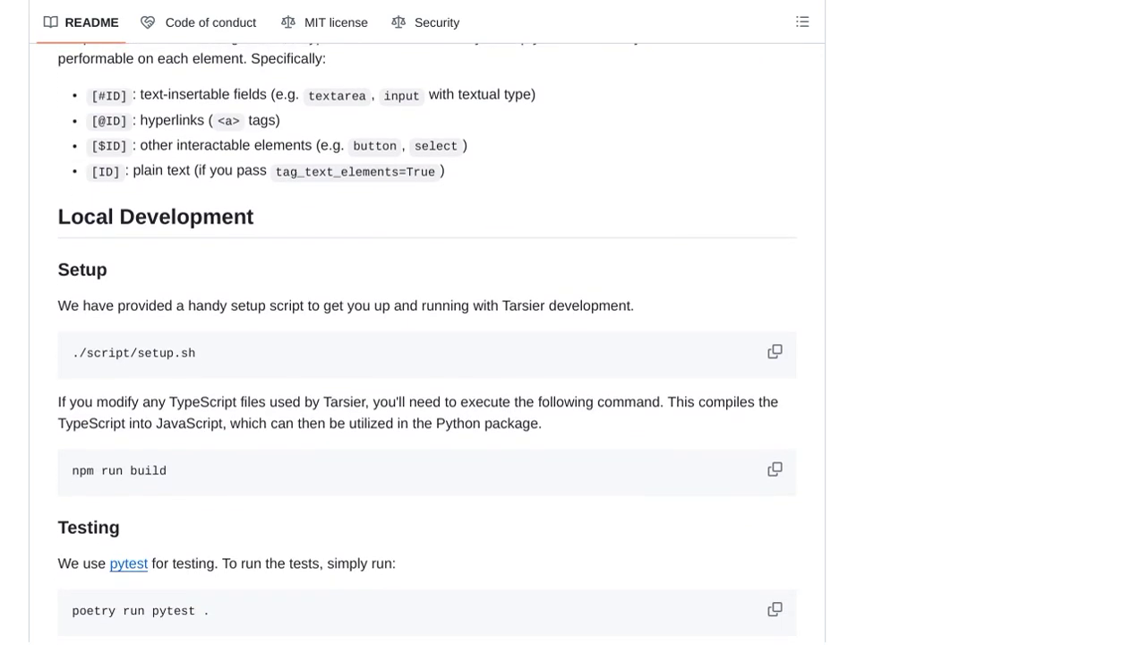
scroll("down", 3)
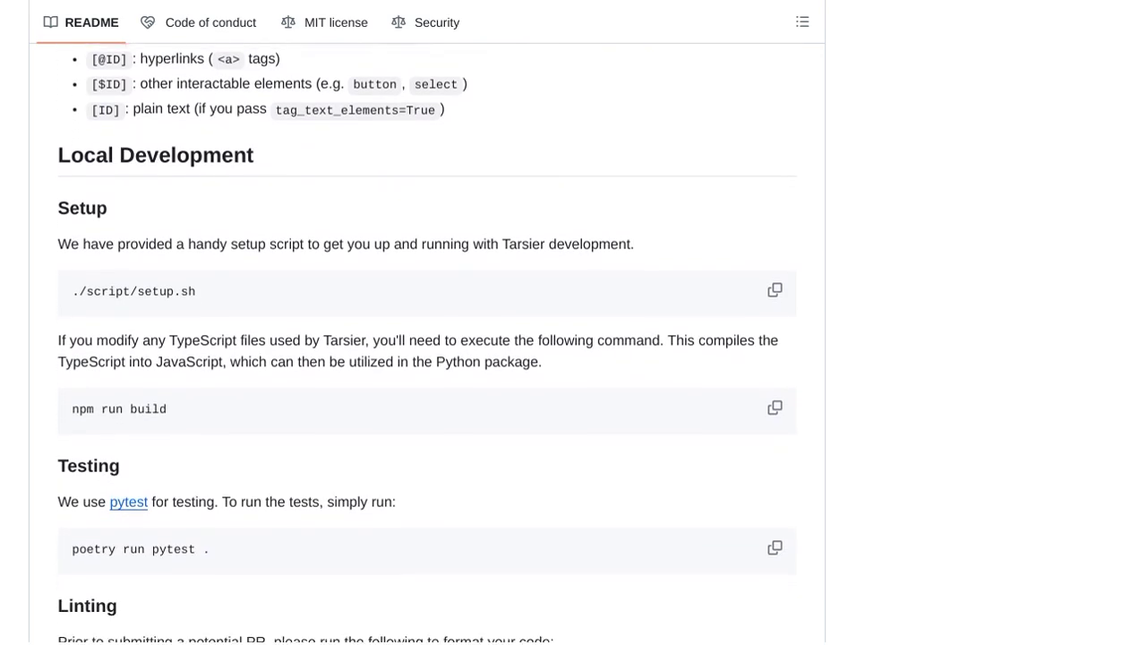
scroll("down", 3)
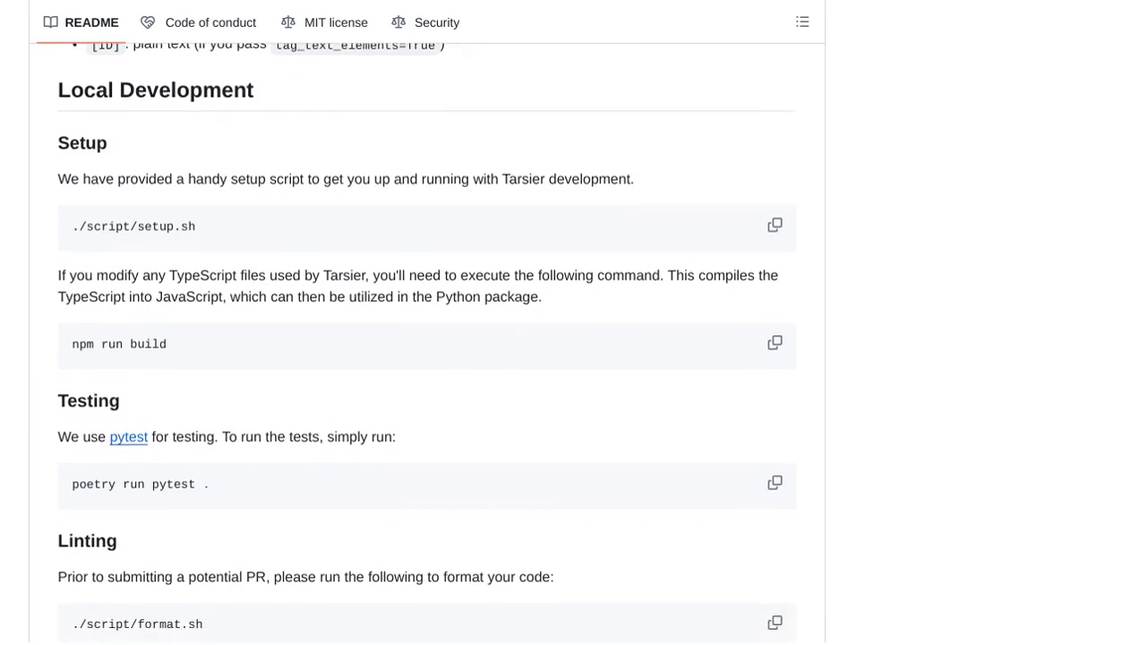
scroll("down", 3)
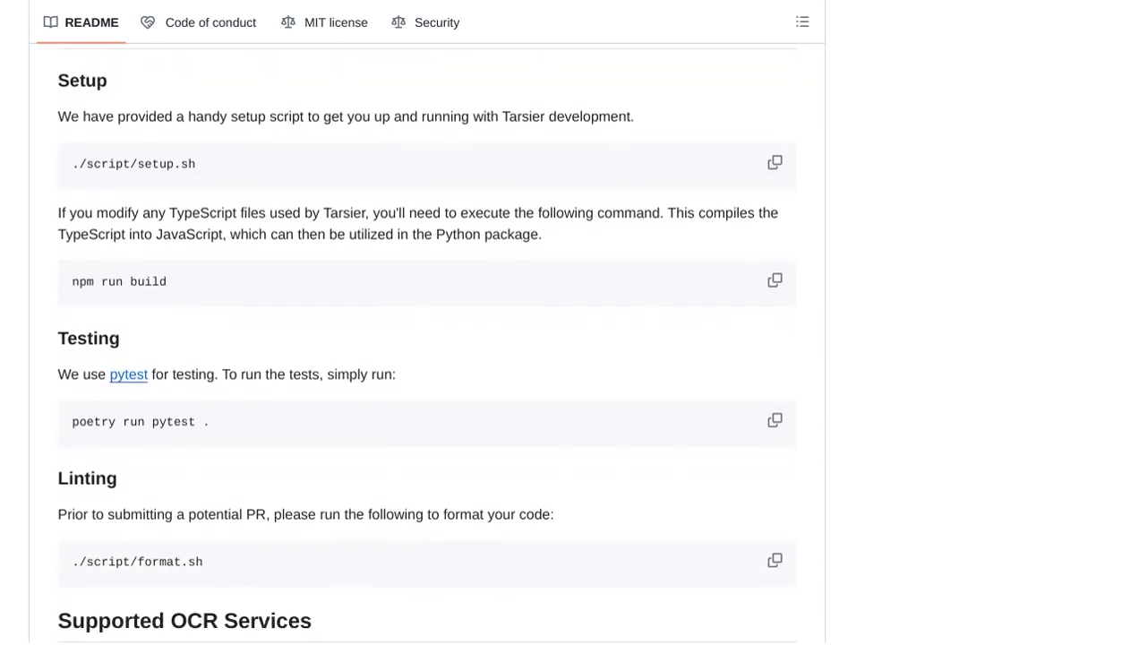
scroll("down", 3)
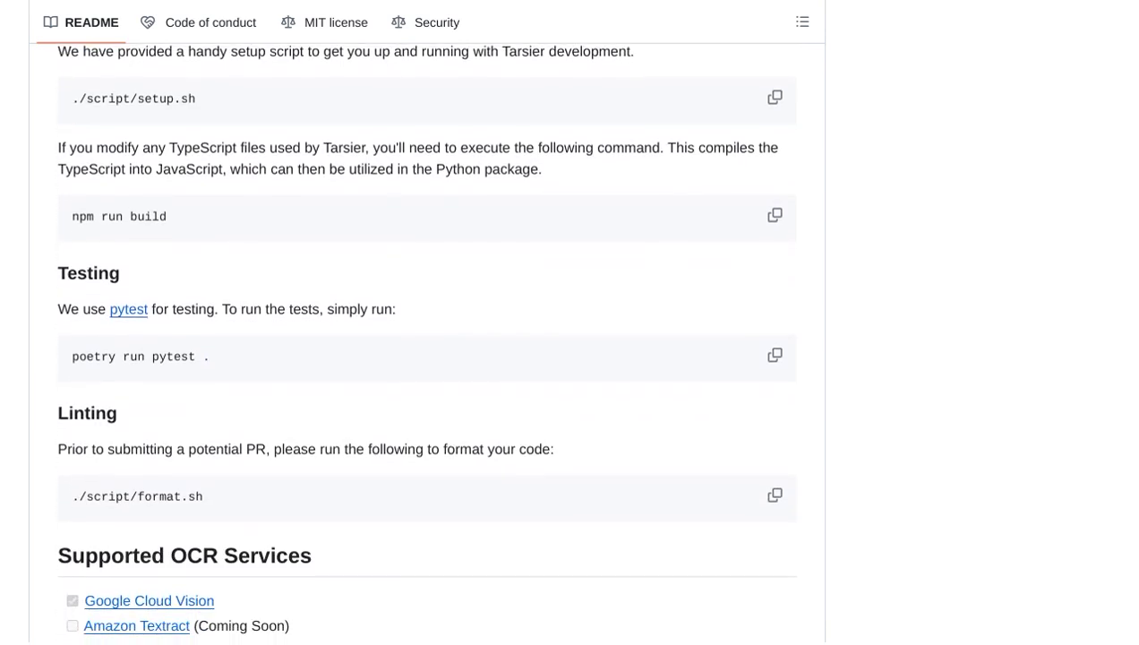
scroll("down", 3)
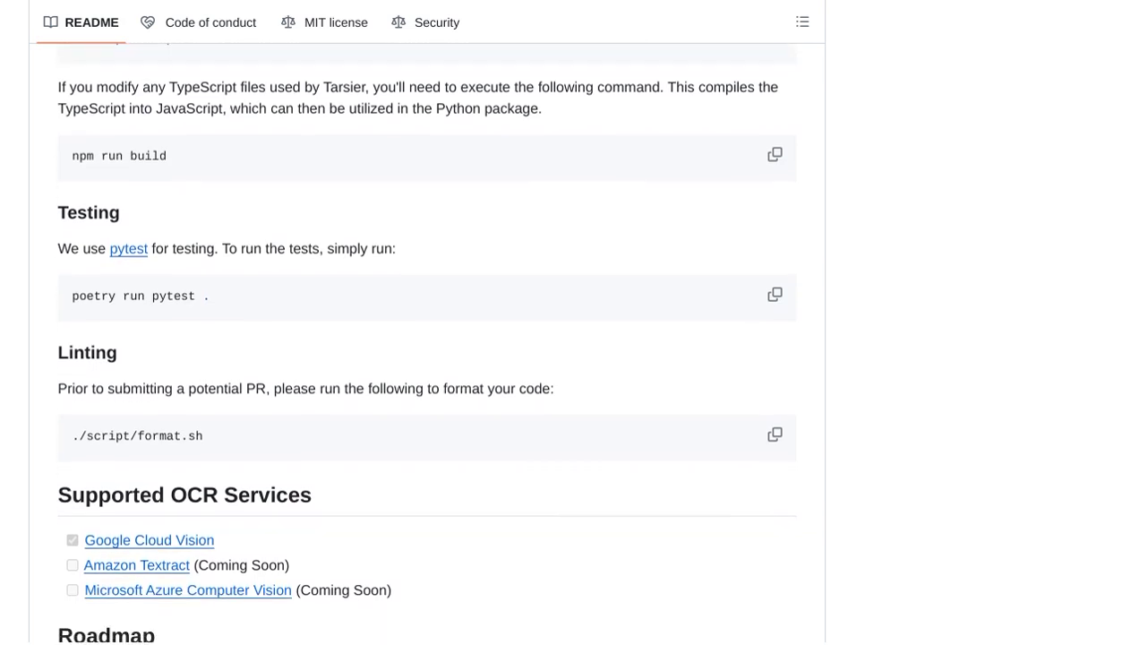
scroll("down", 3)
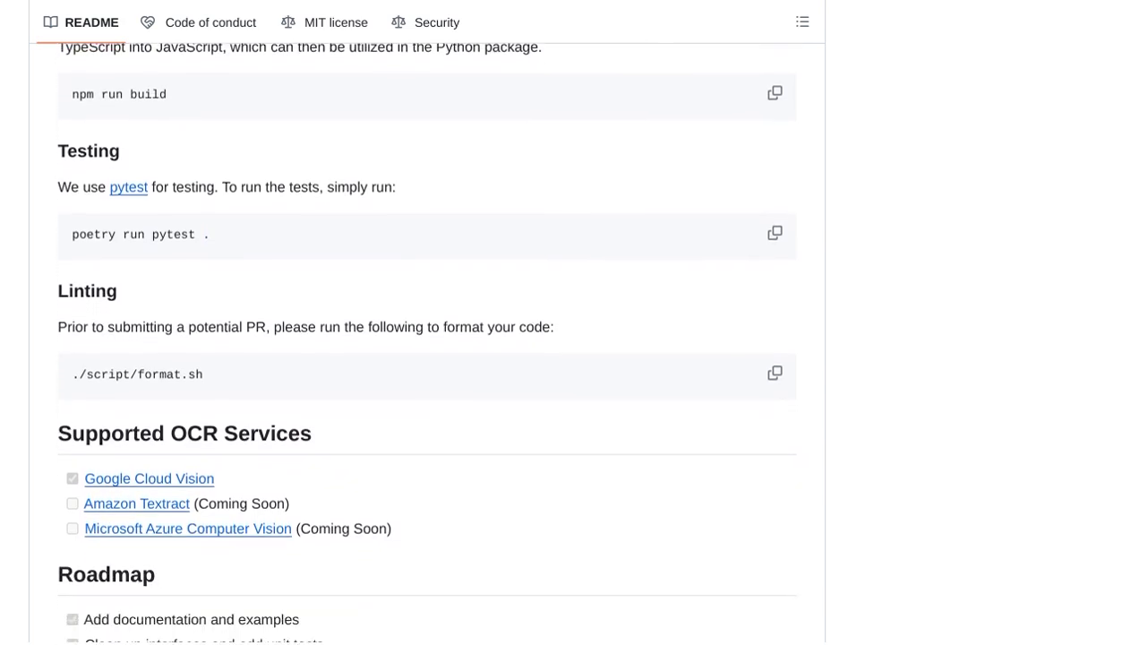
scroll("down", 3)
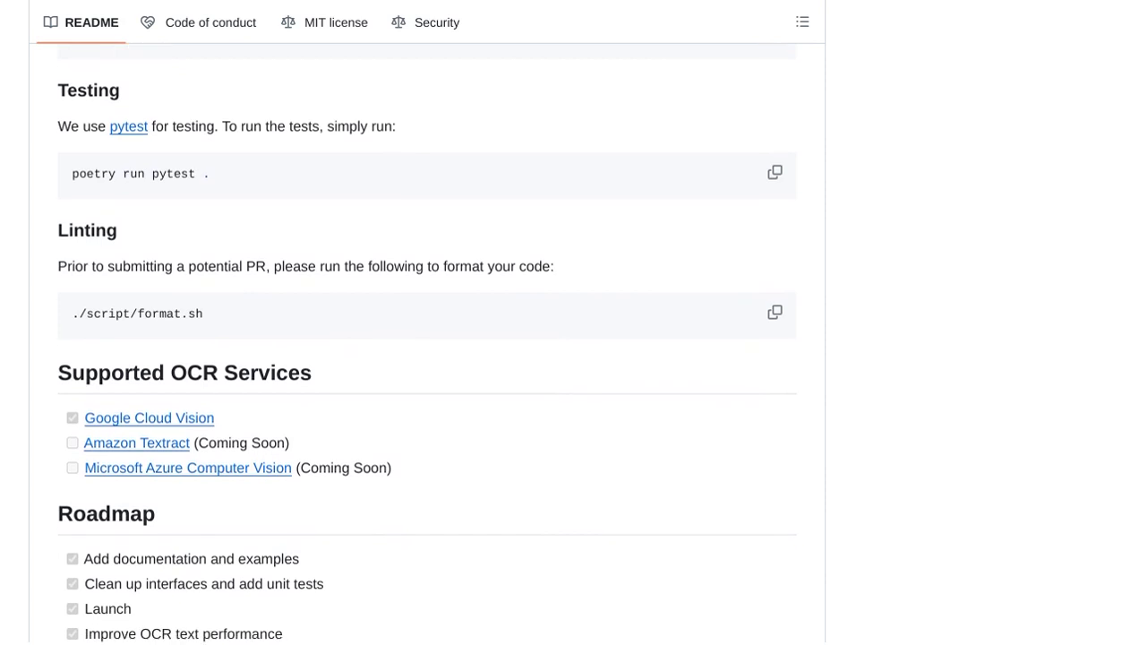
scroll("down", 3)
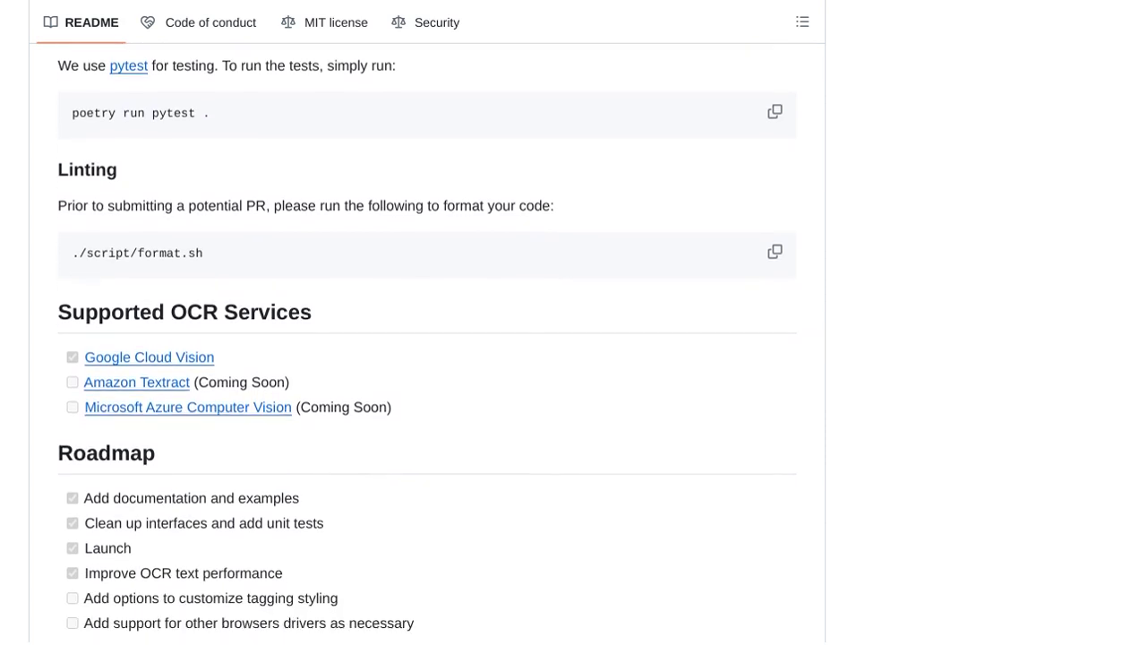
scroll("down", 3)
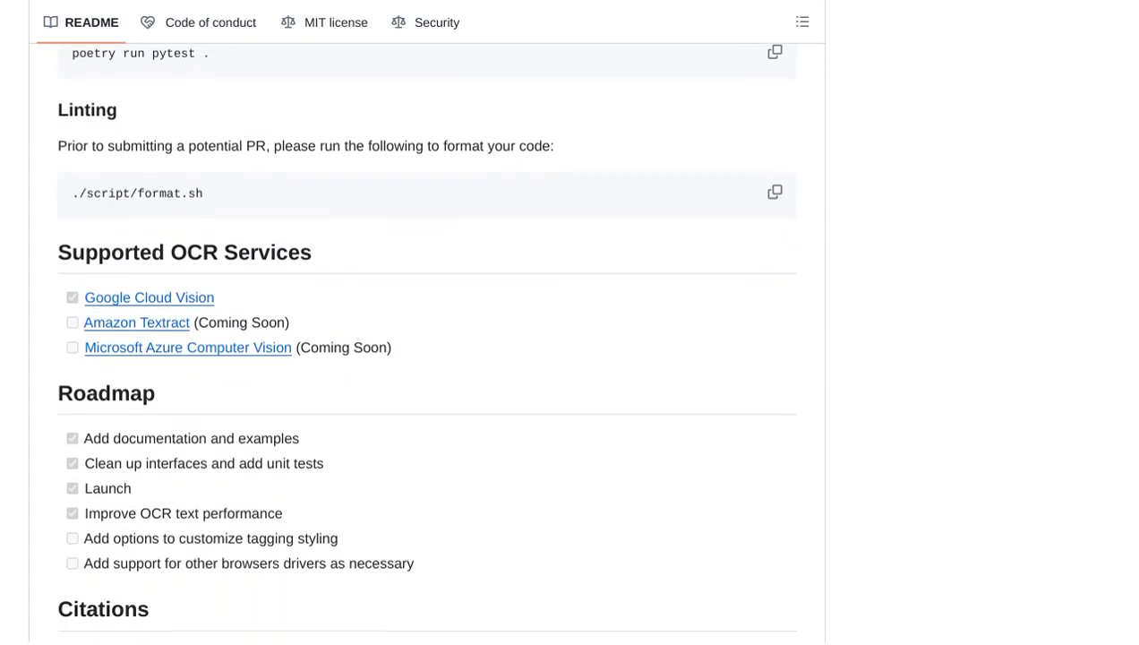
scroll("down", 3)
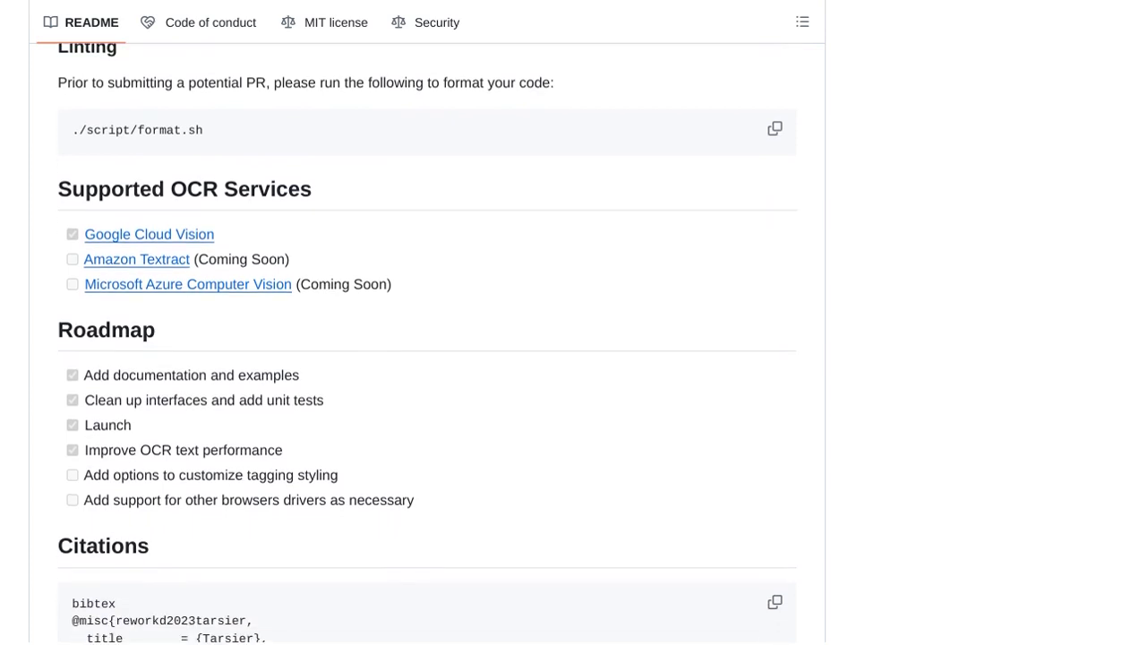